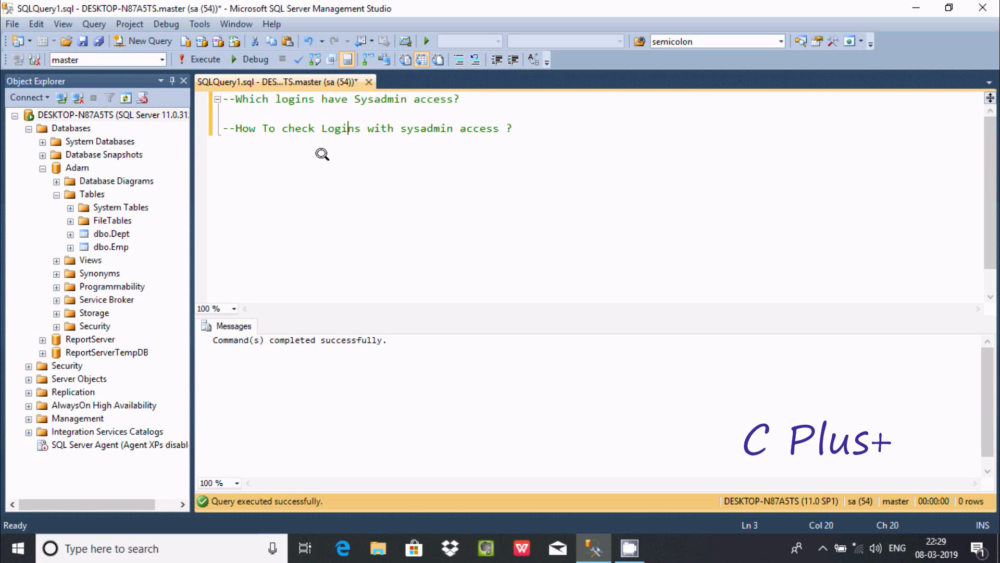
mouse_move(366, 100)
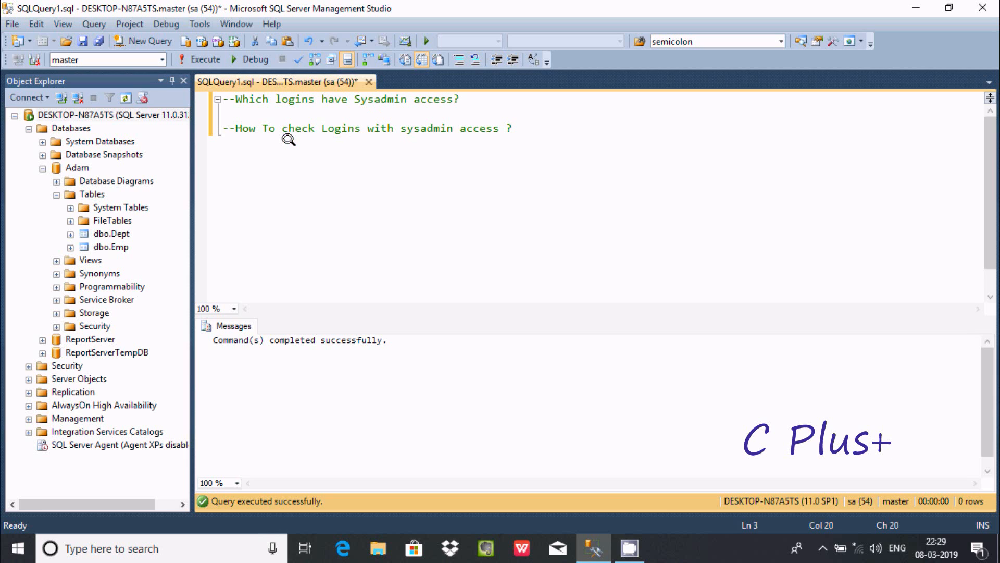
mouse_move(334, 138)
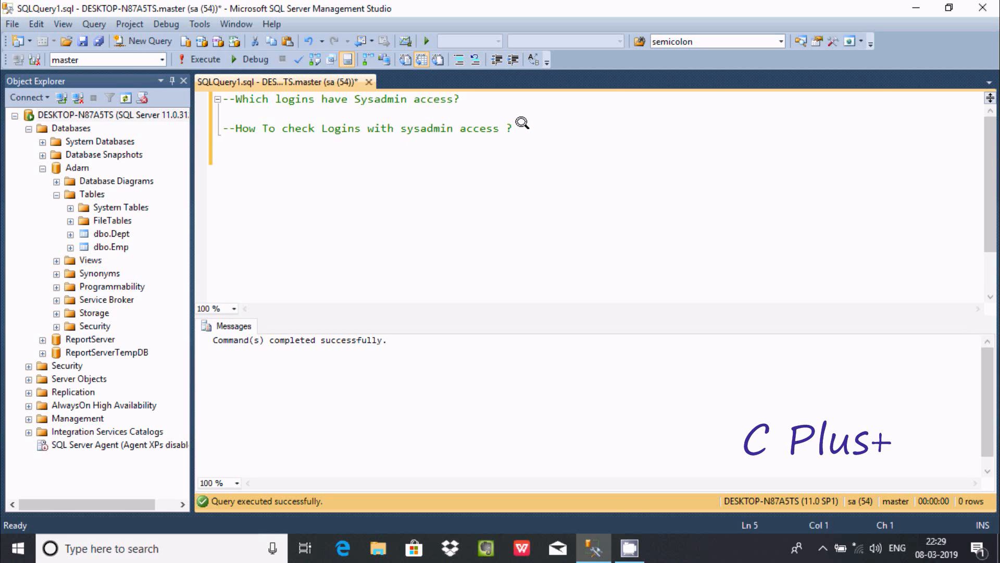
Write SELECT [login]=name, as the first output column of the query
text(s)
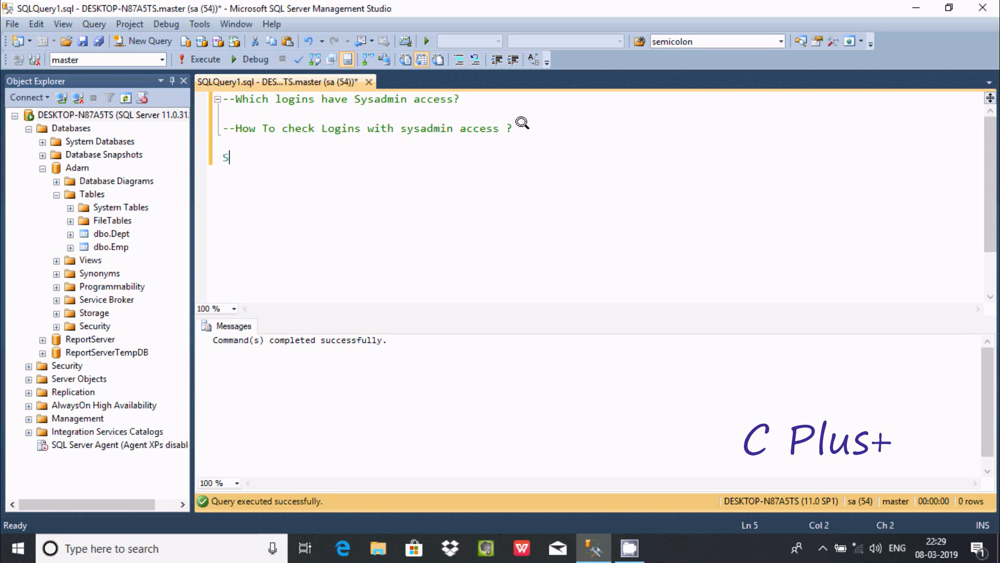
text(ELECT)
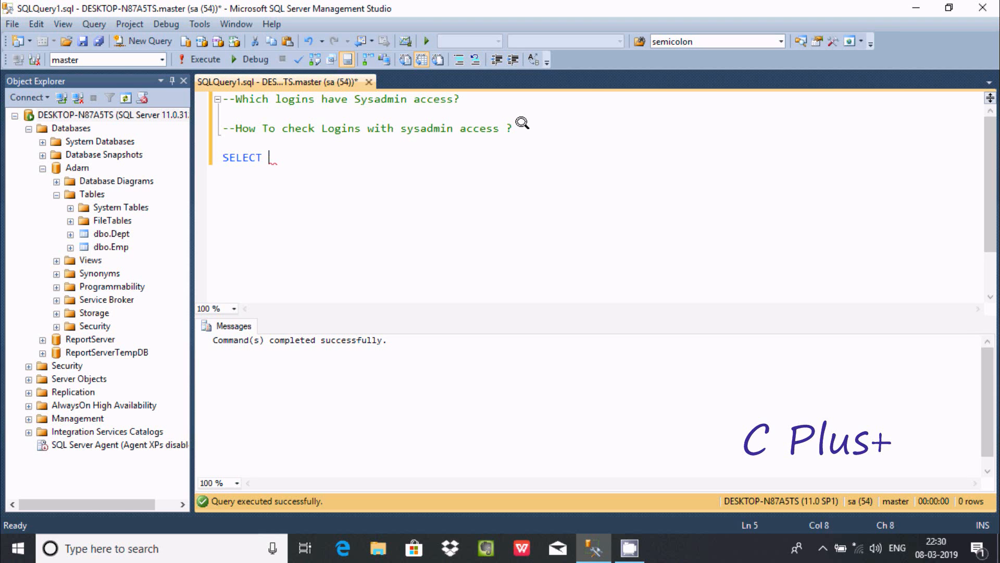
text([)
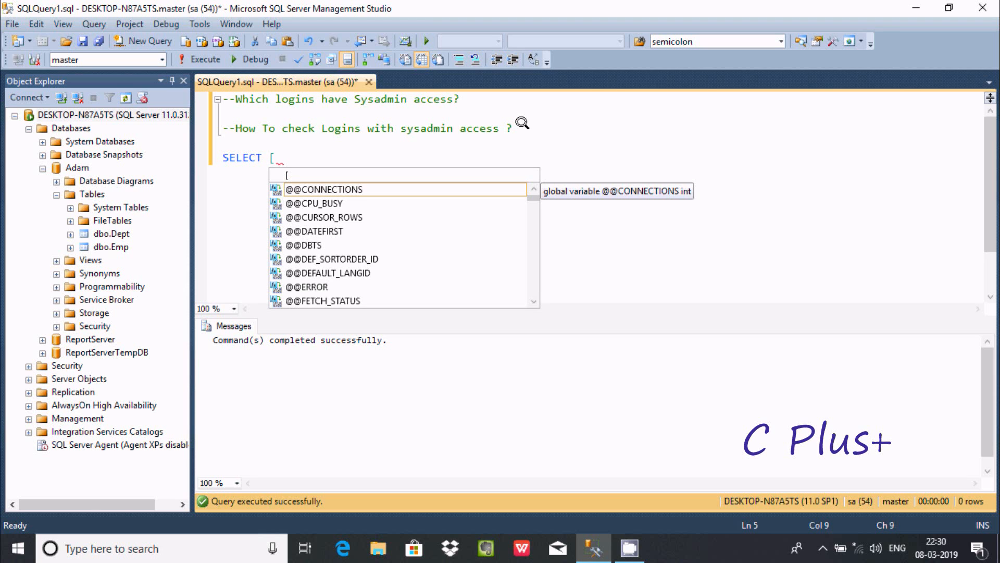
text(logi)
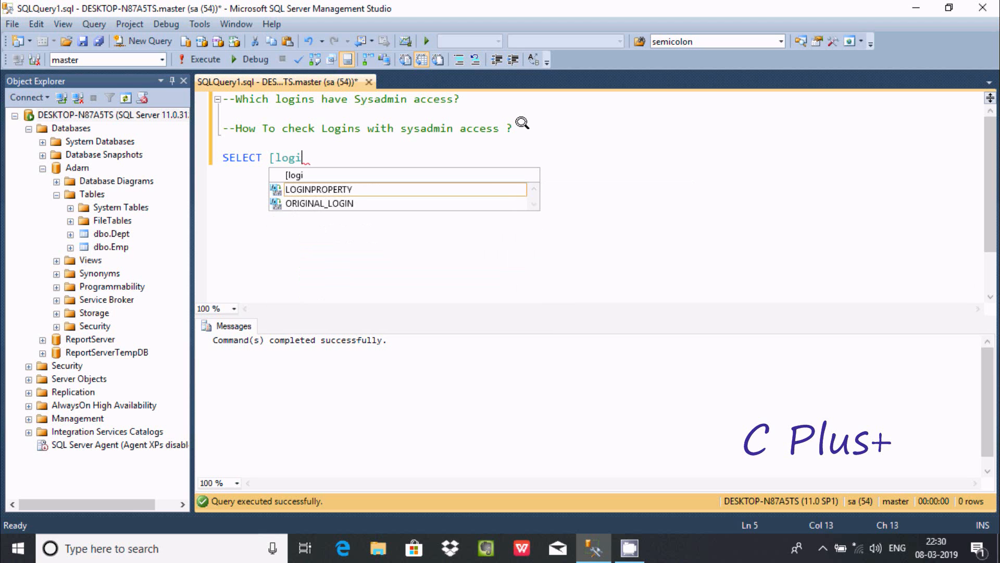
text(n])
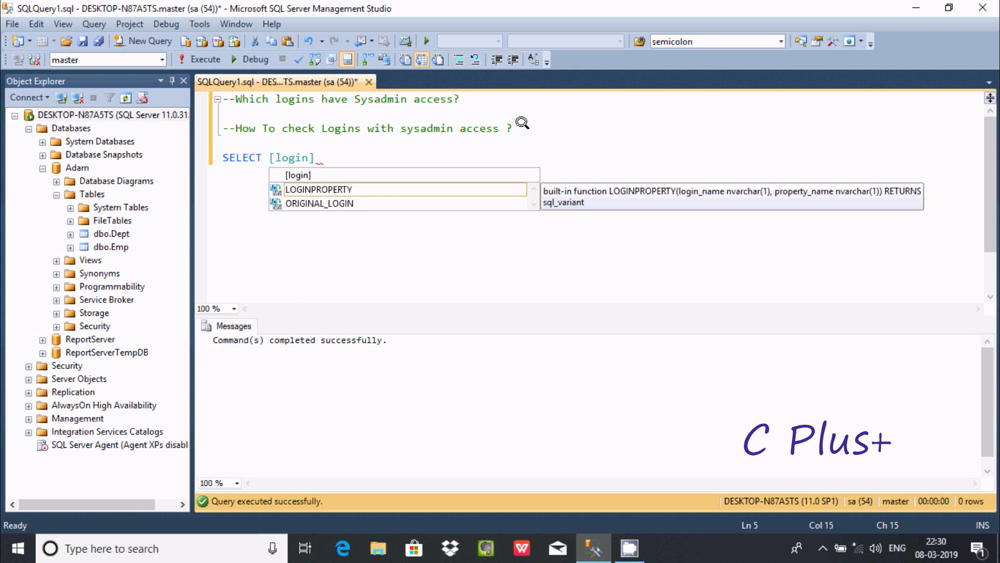
text(=name)
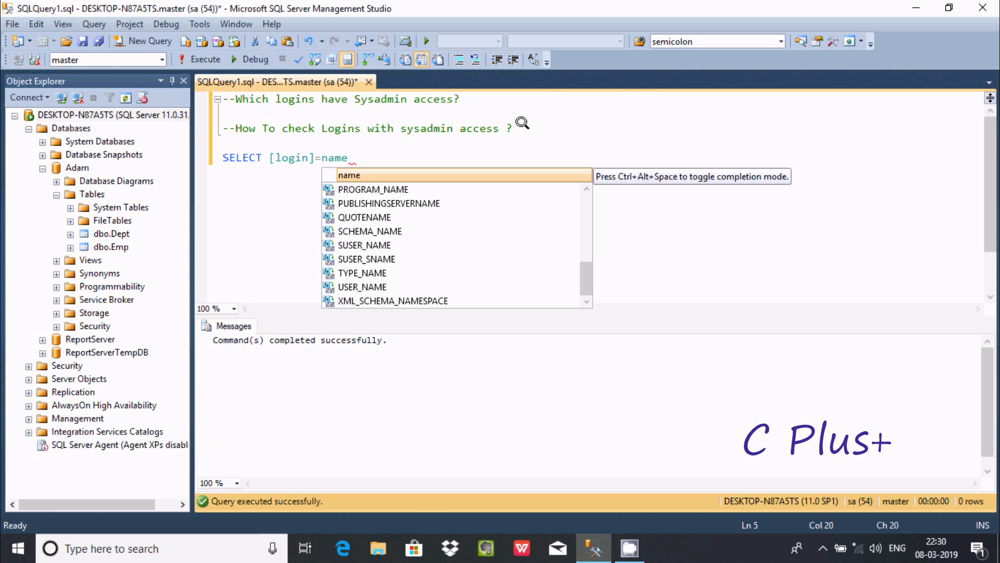
text(,)
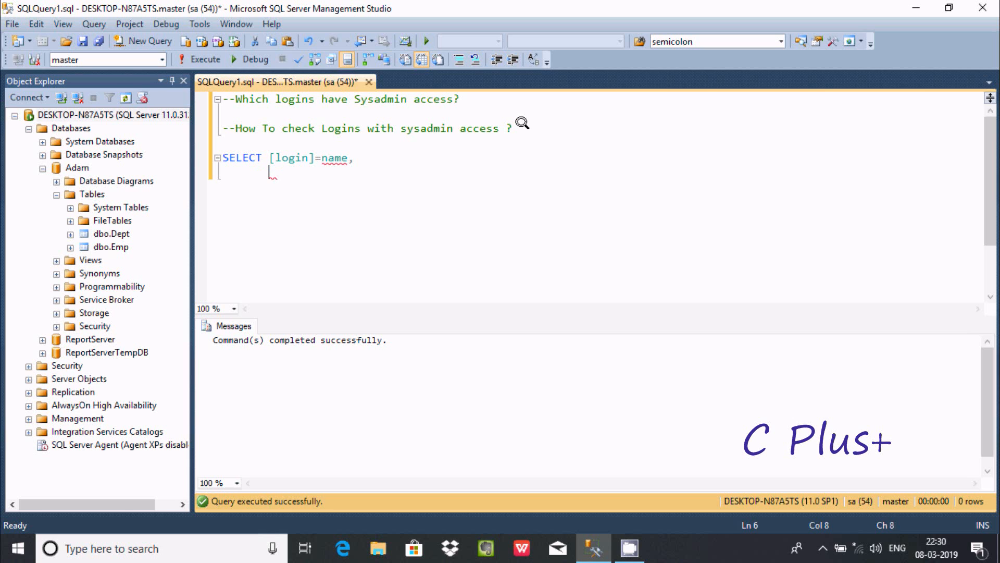
Add the column [Login Type]=type_desc, and move to a new line
text([L)
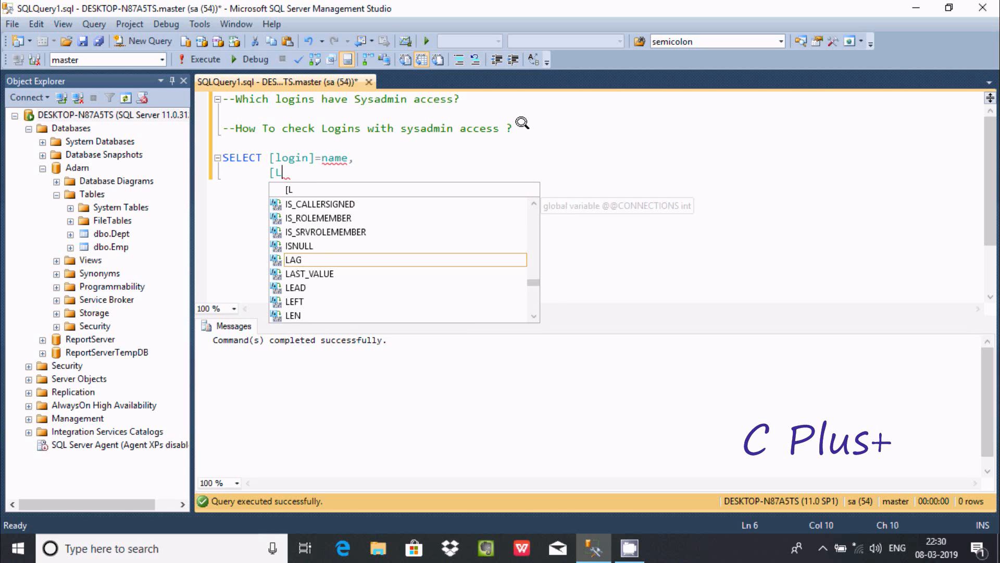
text(ogin Ty)
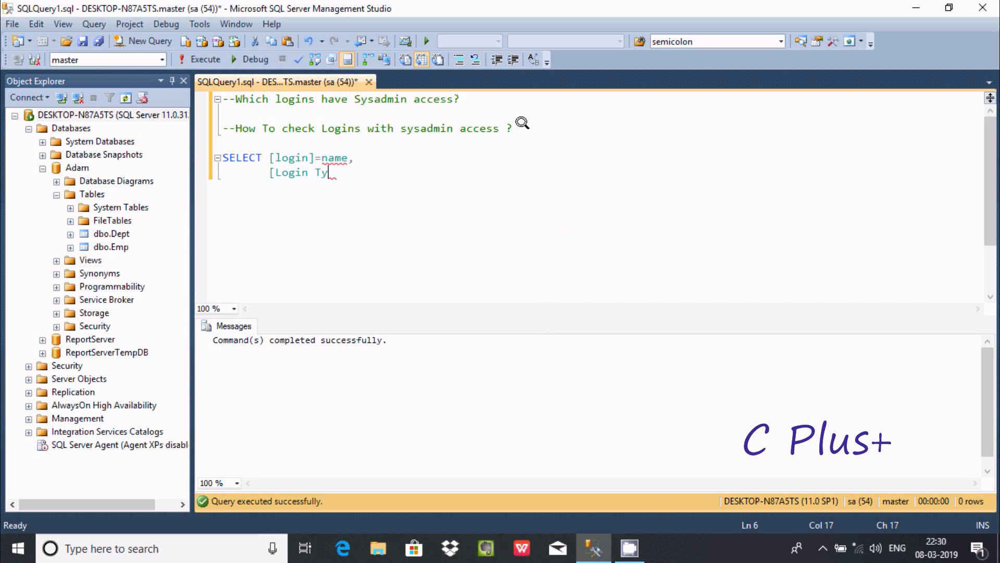
text(pe)
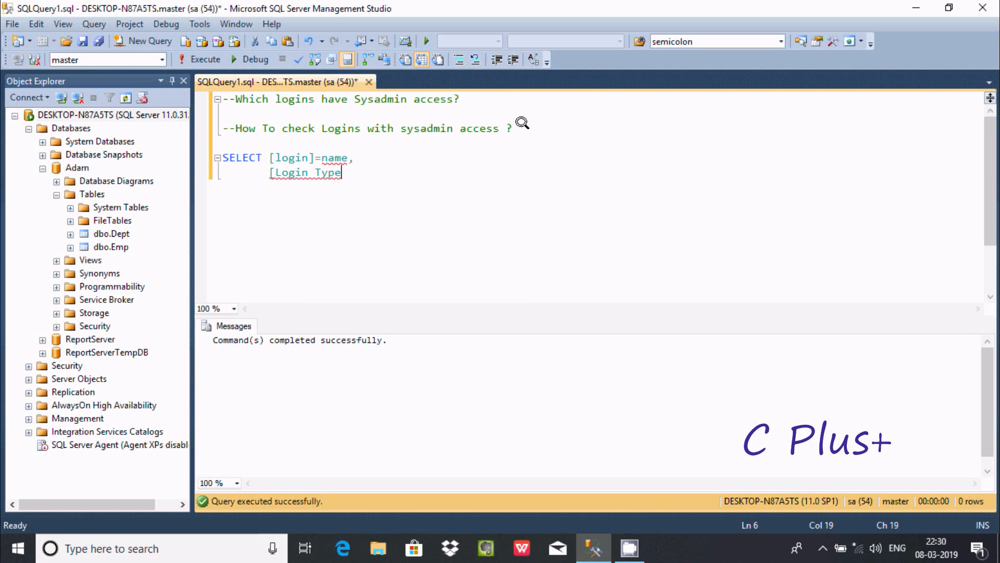
text(])
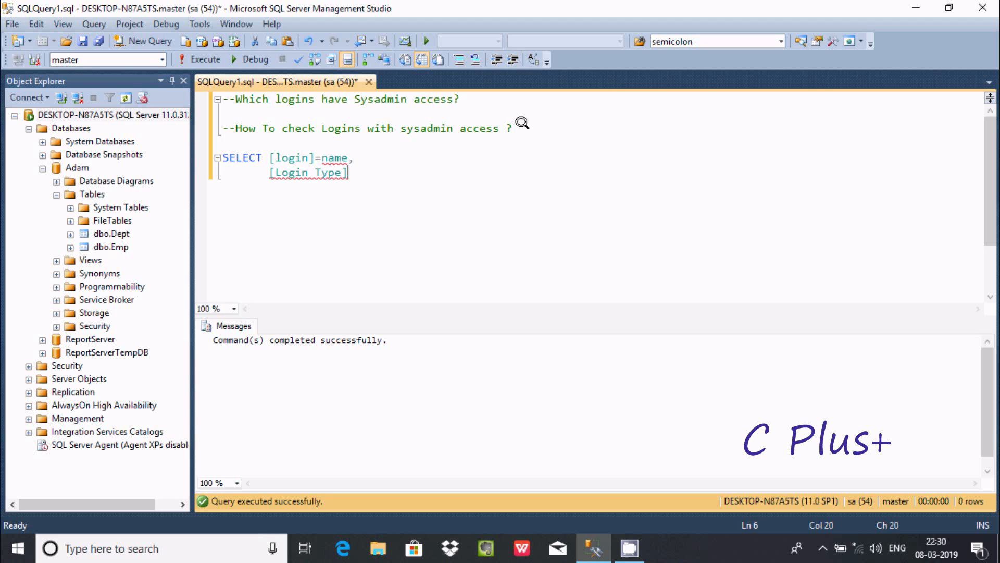
text(=)
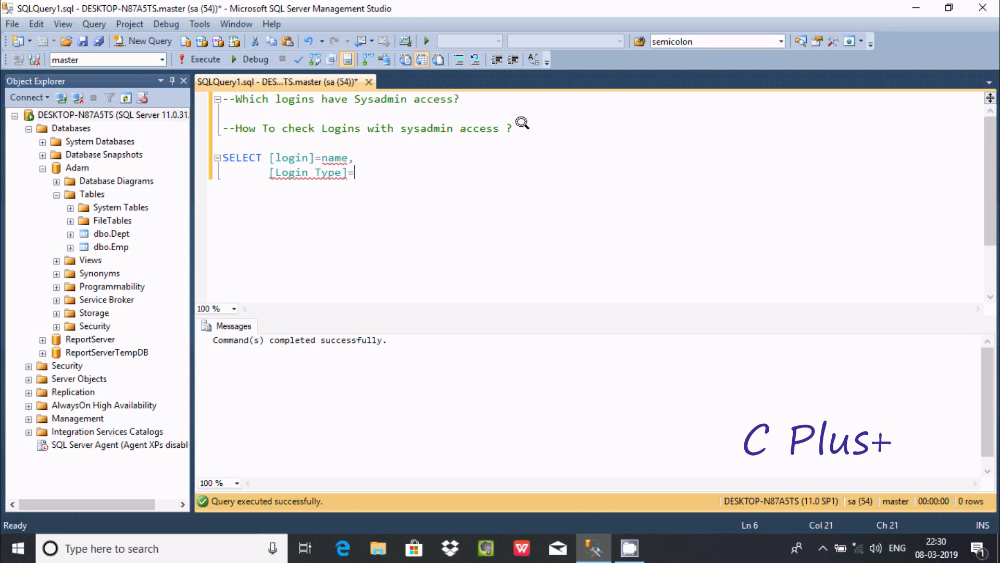
text(type)
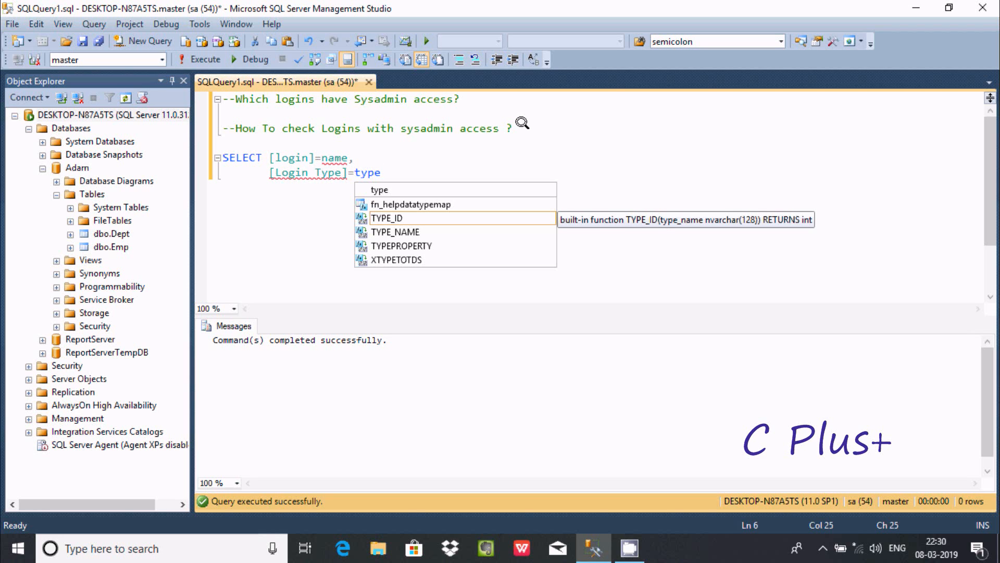
text(_)
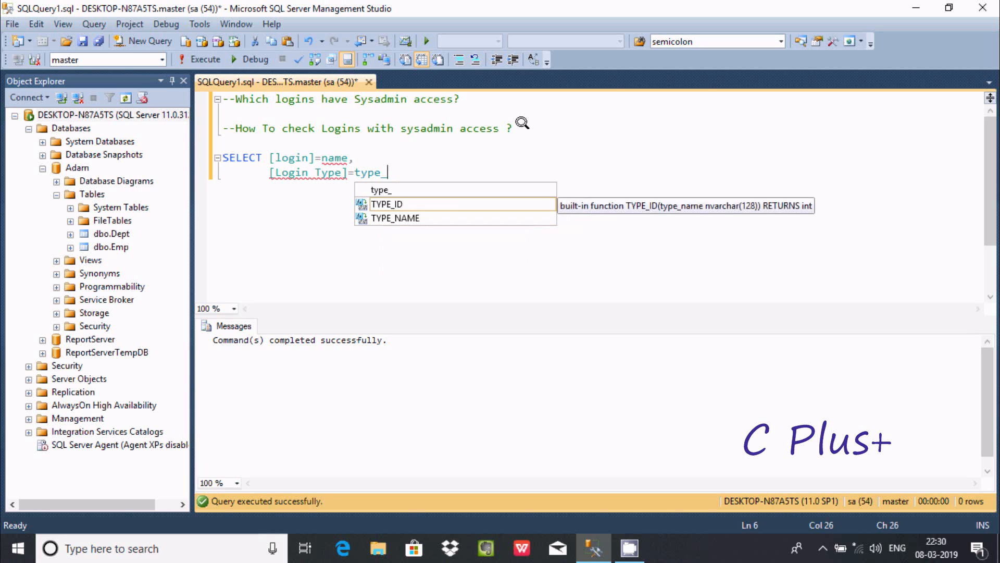
text(d)
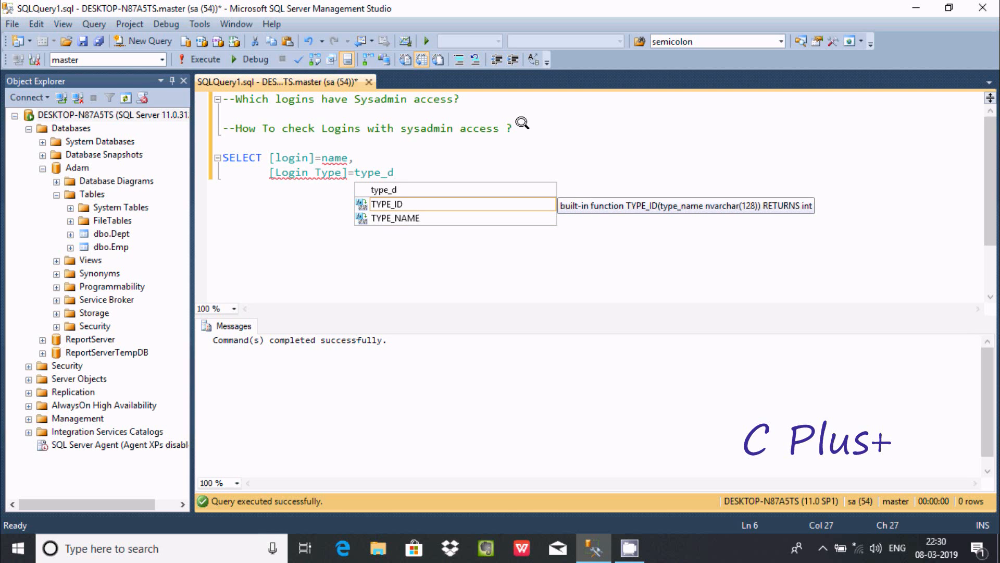
text(s)
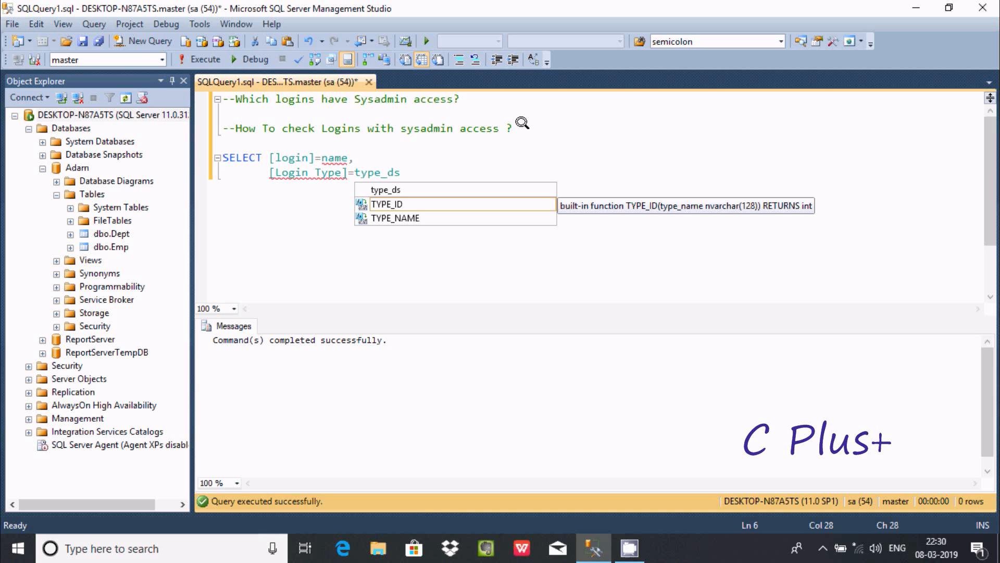
text(esc)
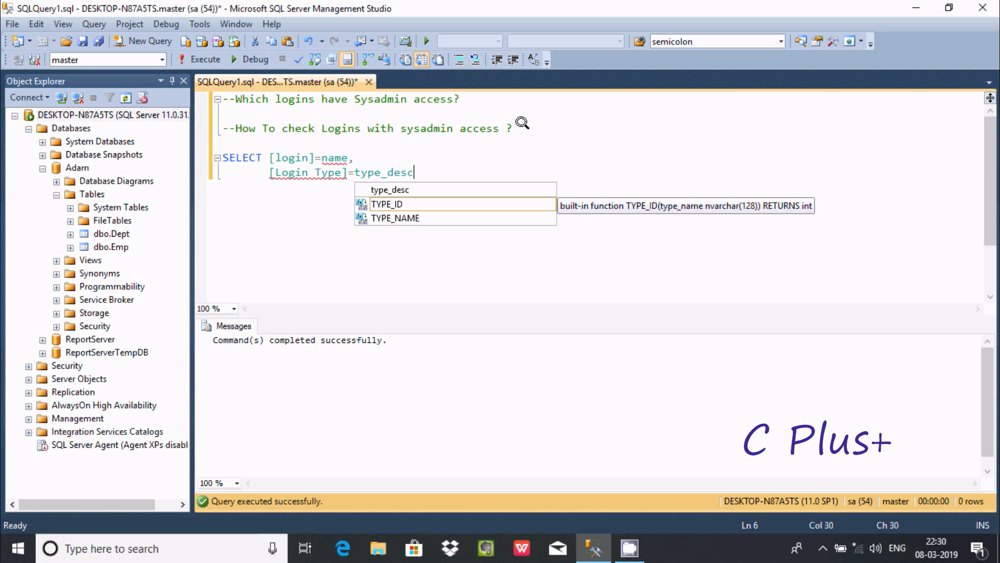
text(,)
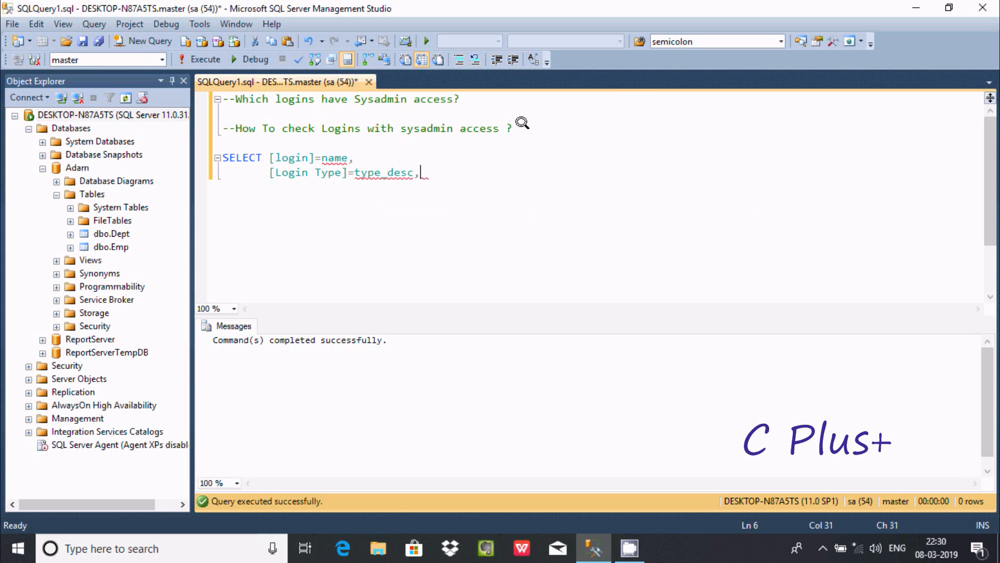
key(enter)
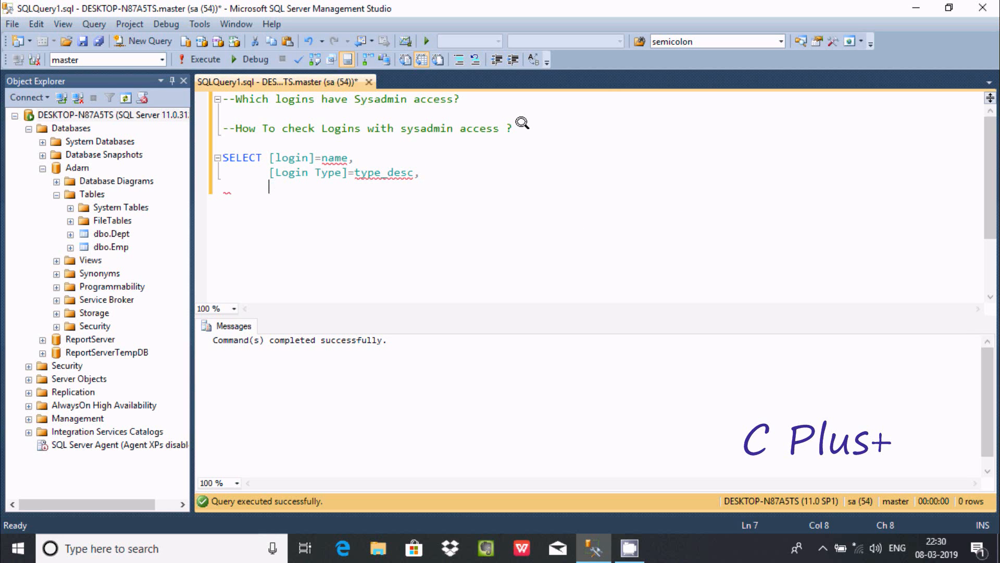
Add the column [Disable]=is_disabled and begin the FROM clause
text([)
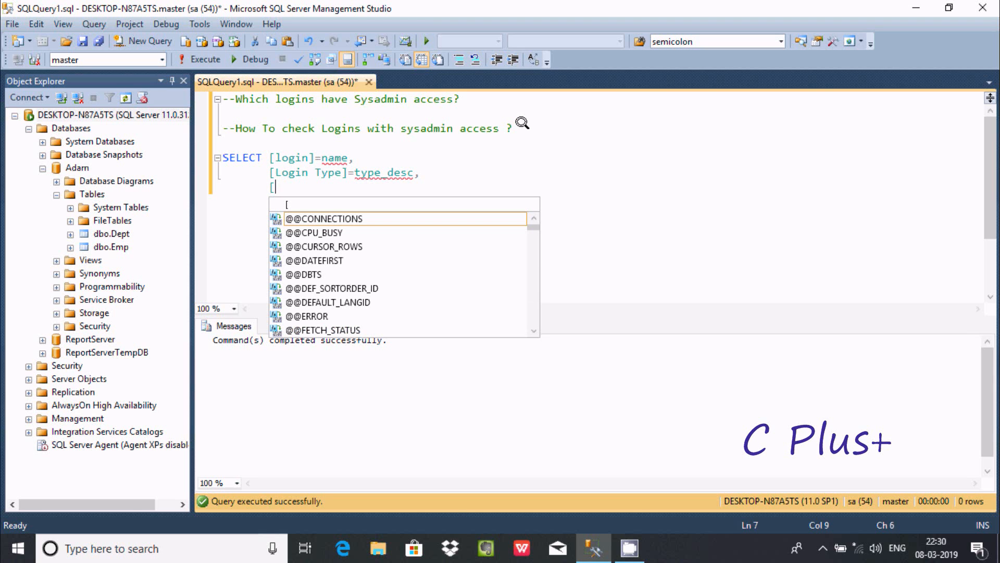
mouse_move(325, 218)
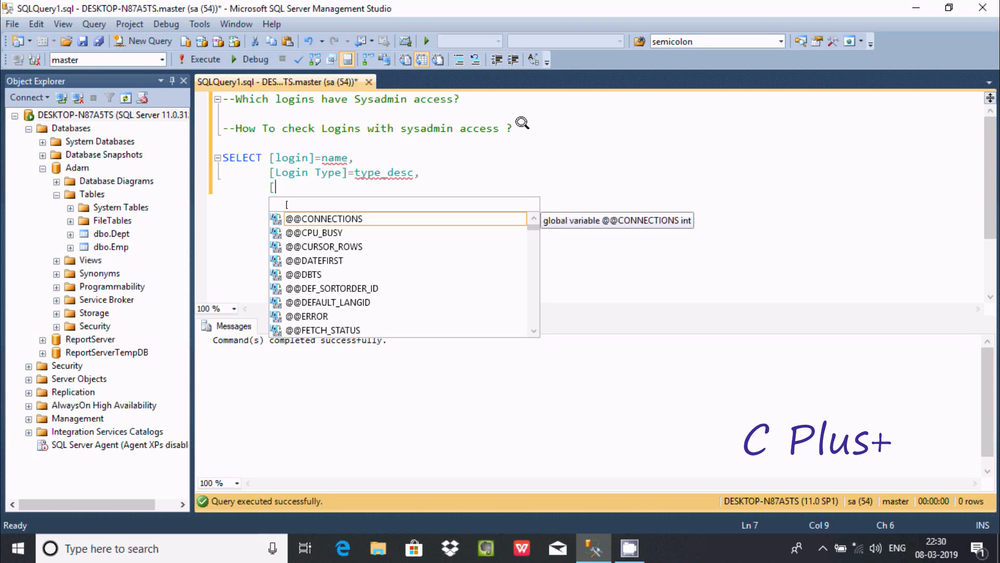
text(Dia)
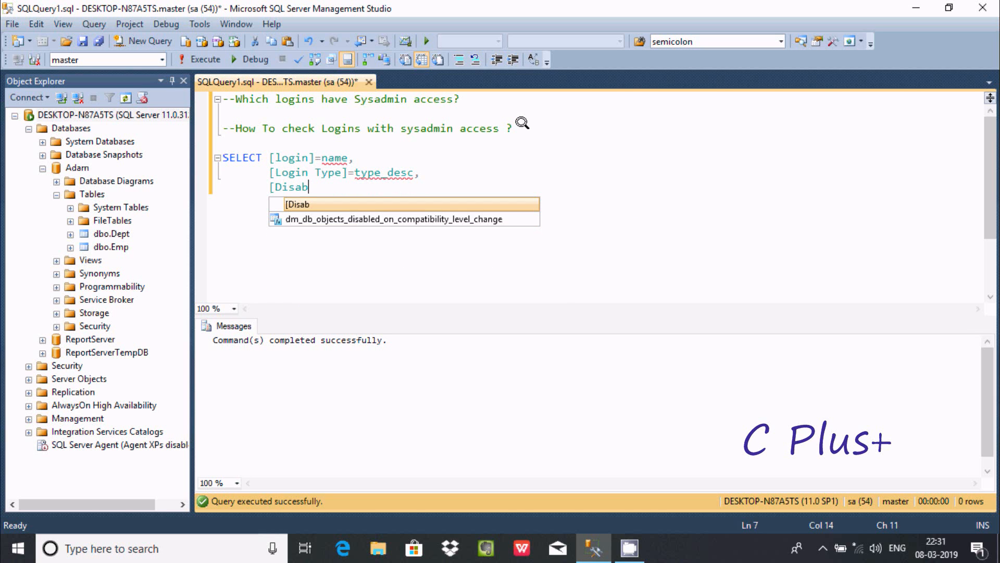
text(le)
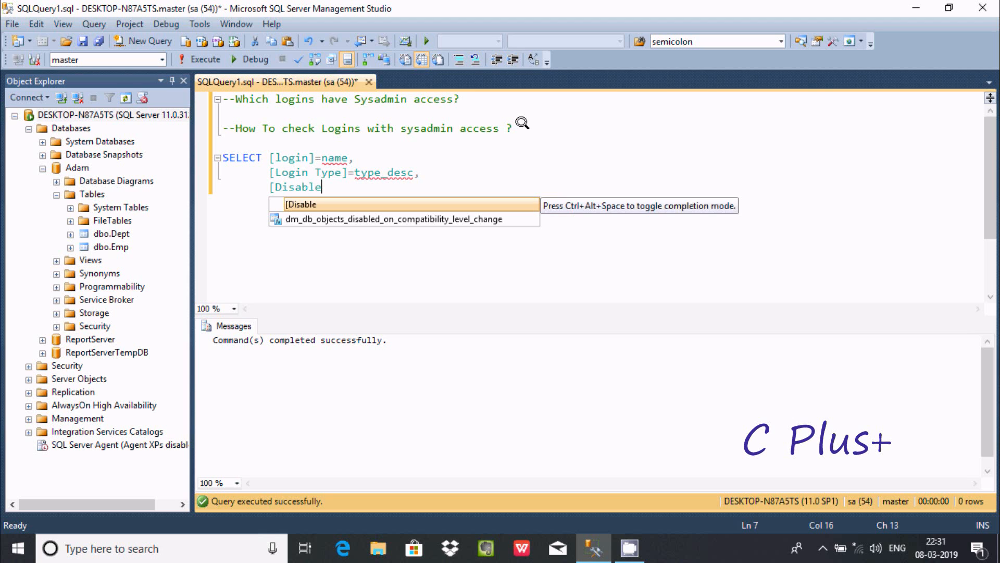
text(]=)
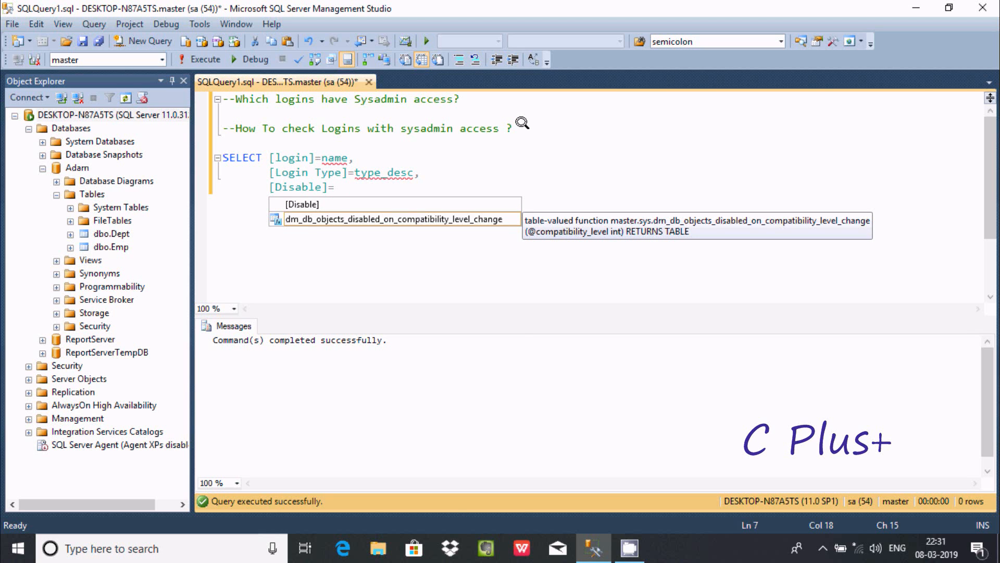
text(is)
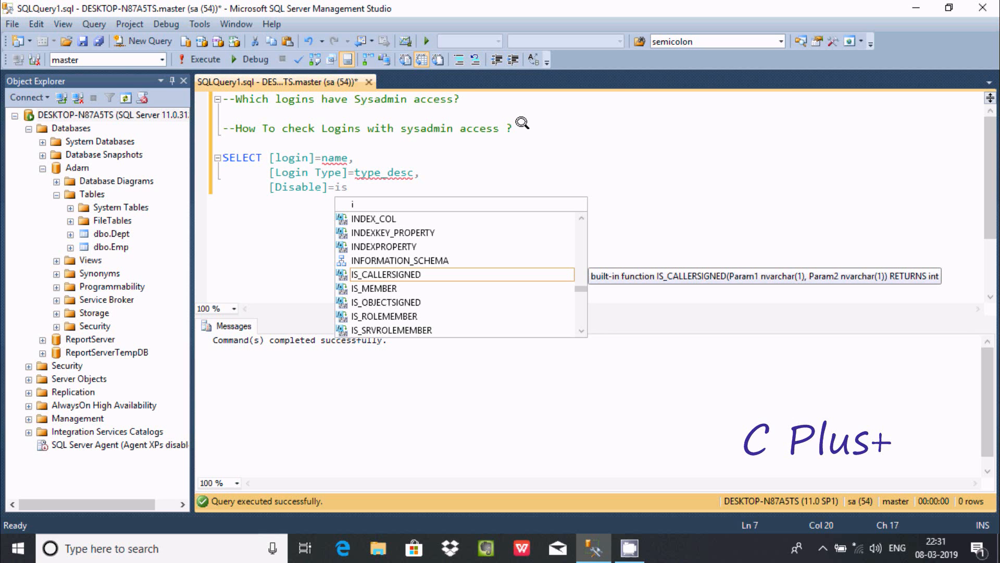
text(_)
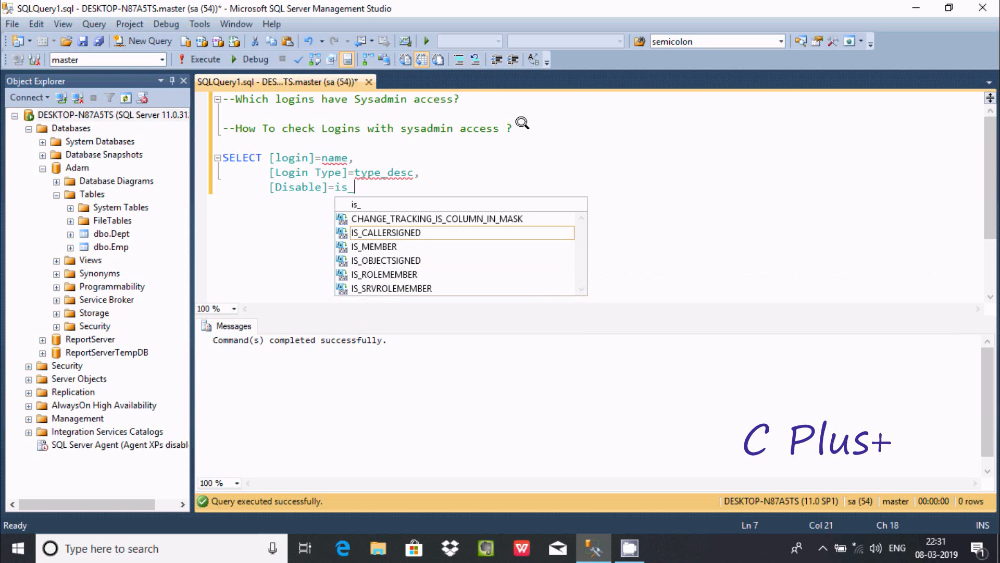
text(de)
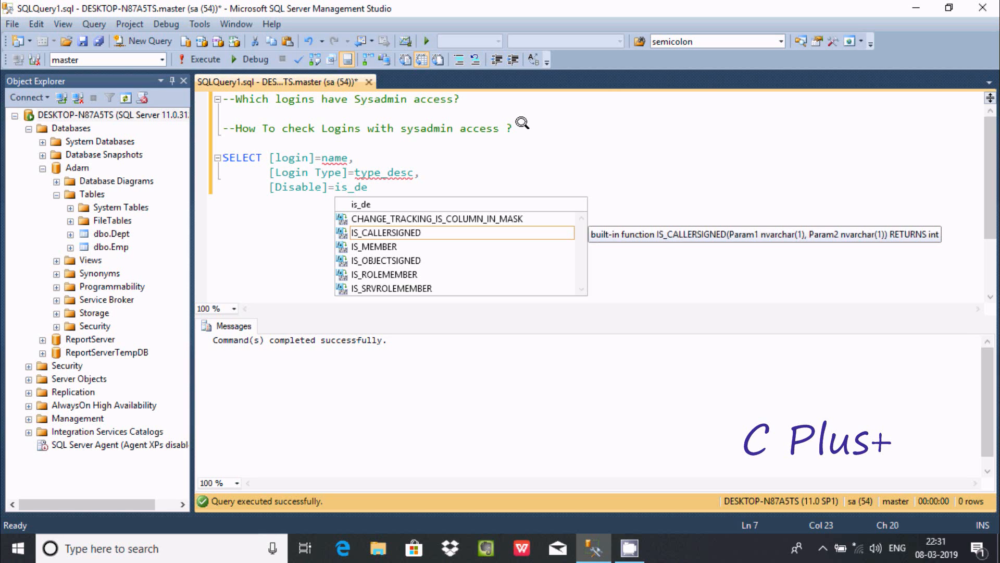
text(i)
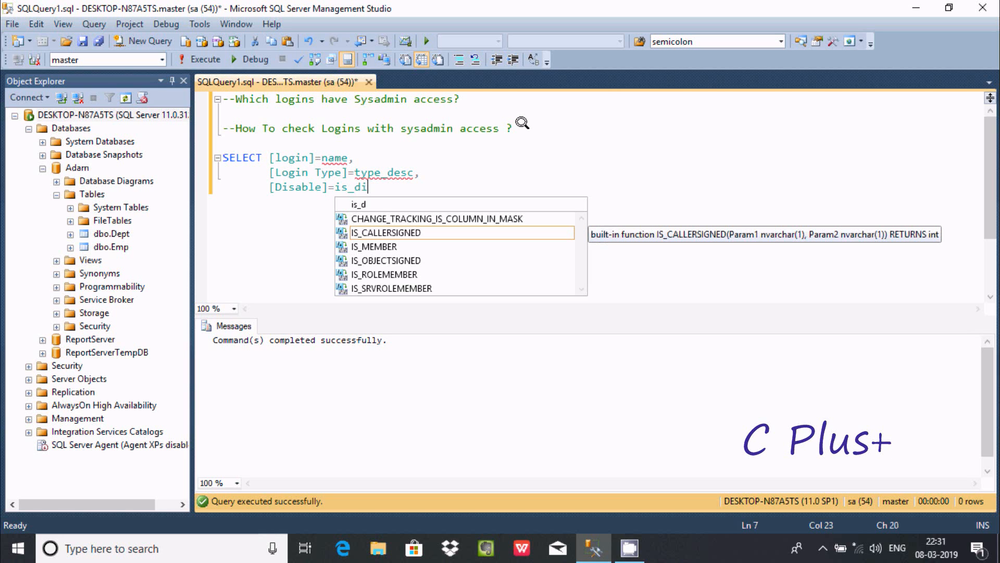
text(i)
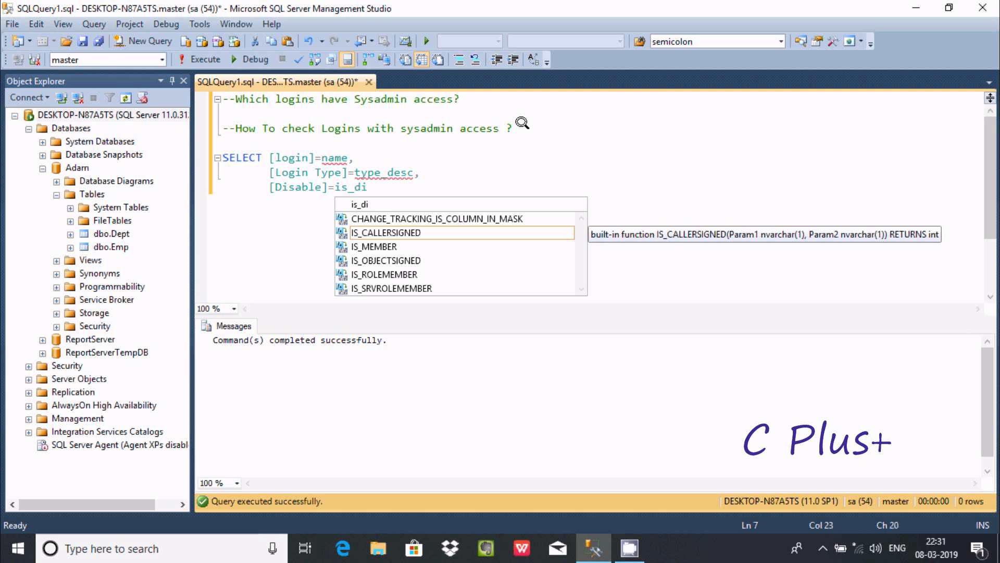
text(s)
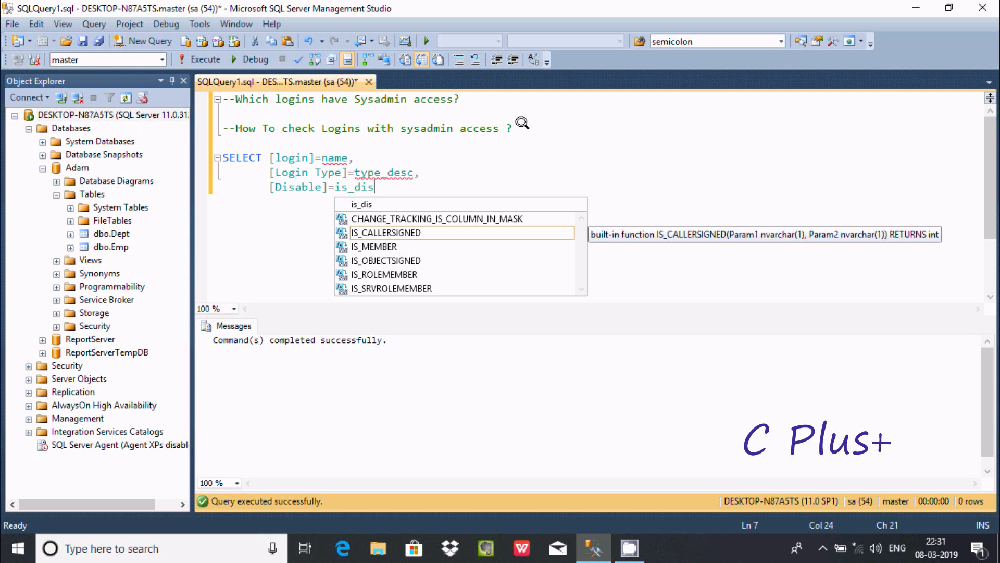
text(a)
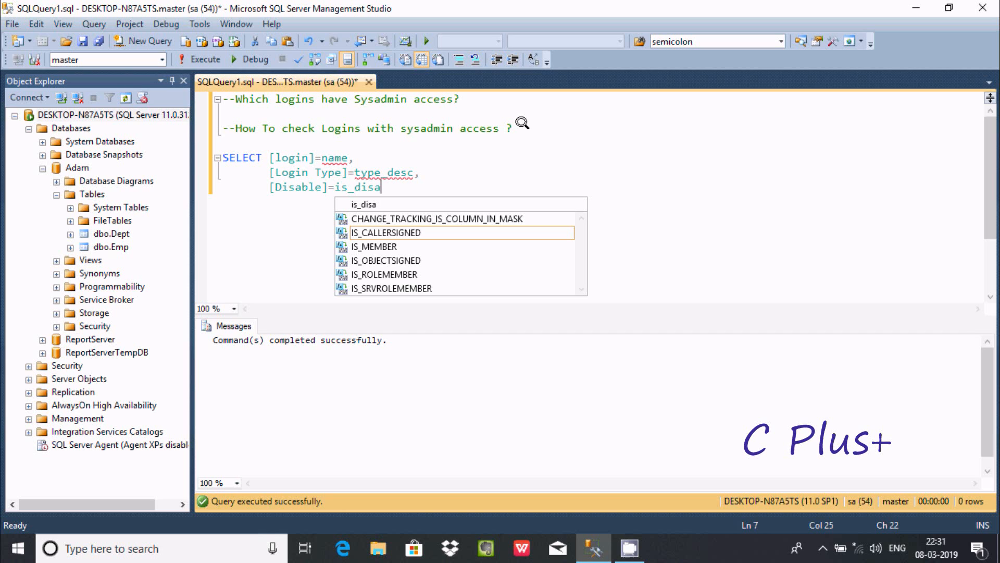
text(bled)
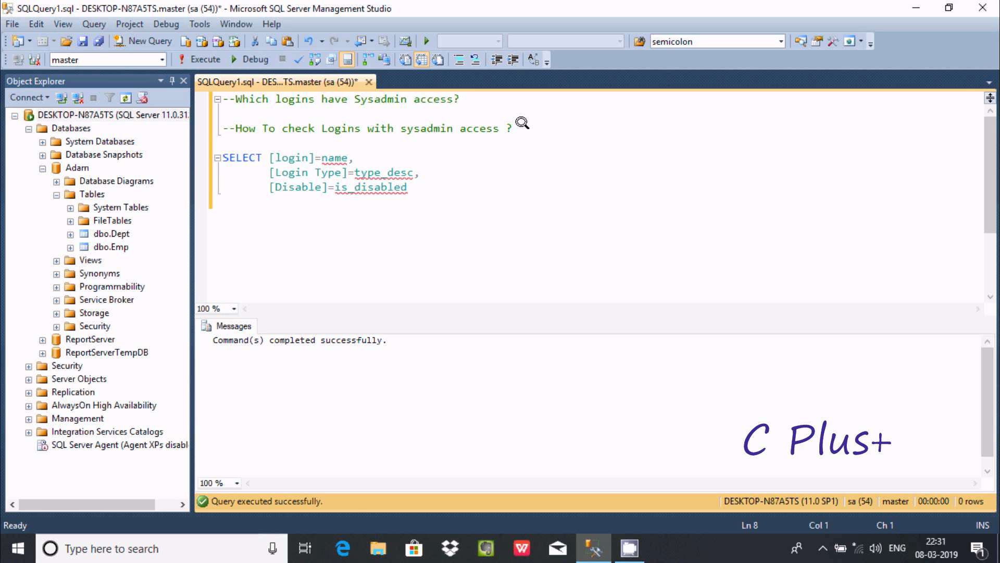
text(FROM)
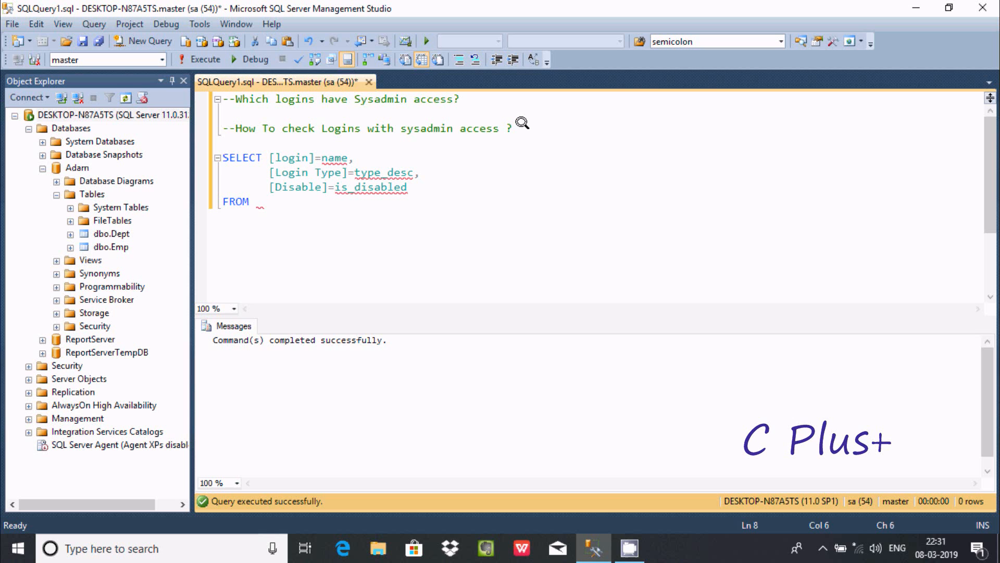
Name master.sys.server_principals as the FROM source and begin WHERE
text(MASTER)
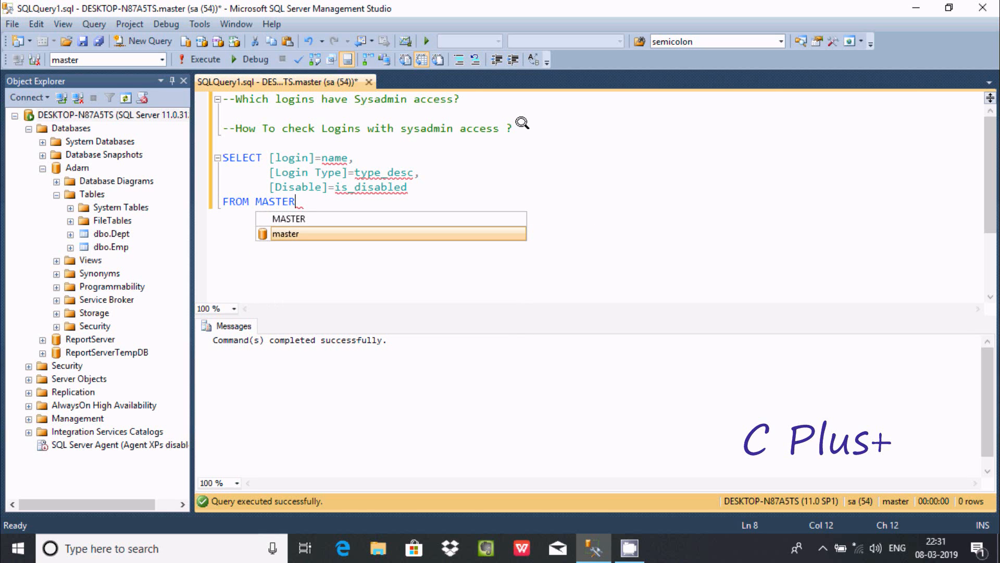
text(.)
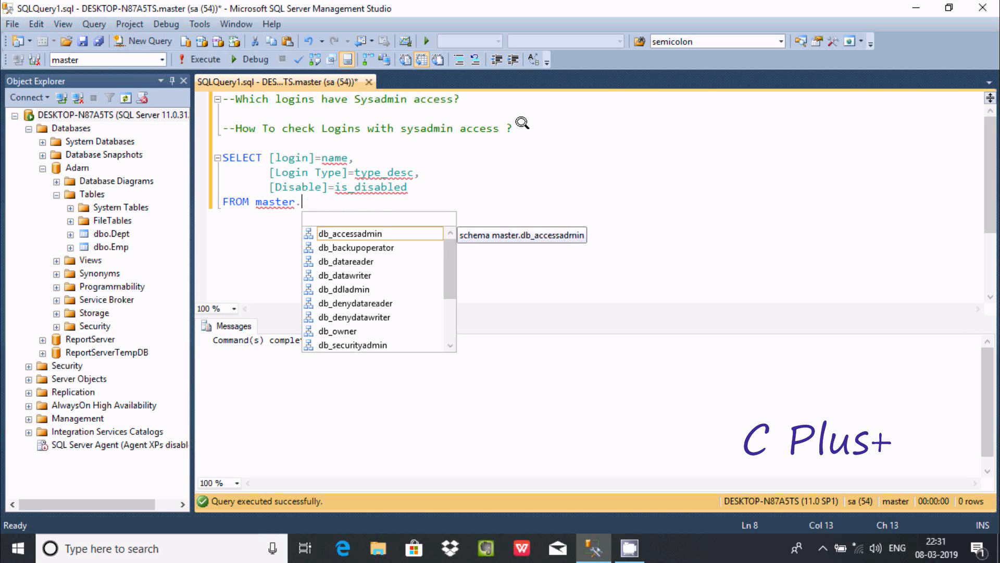
text(S)
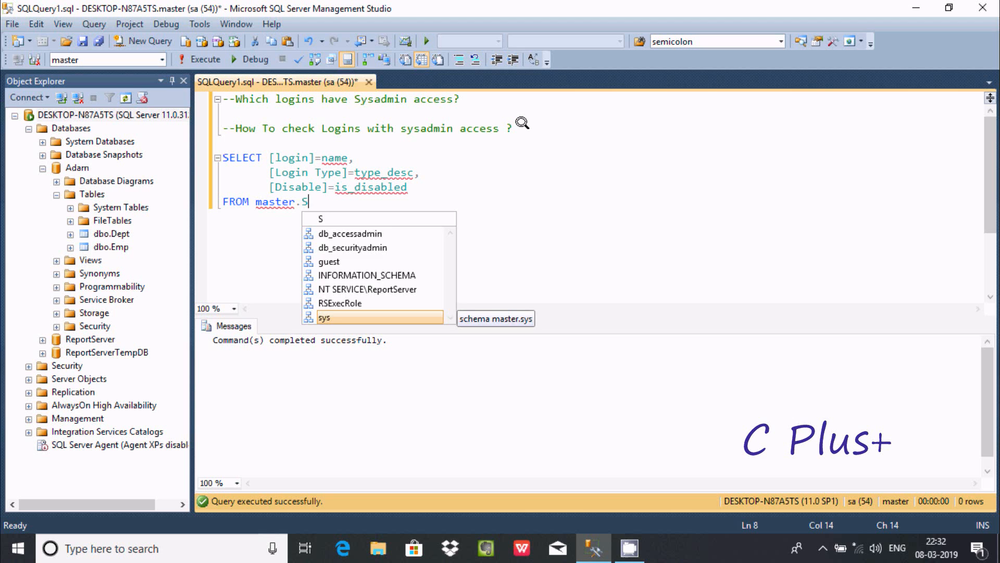
text(ys.)
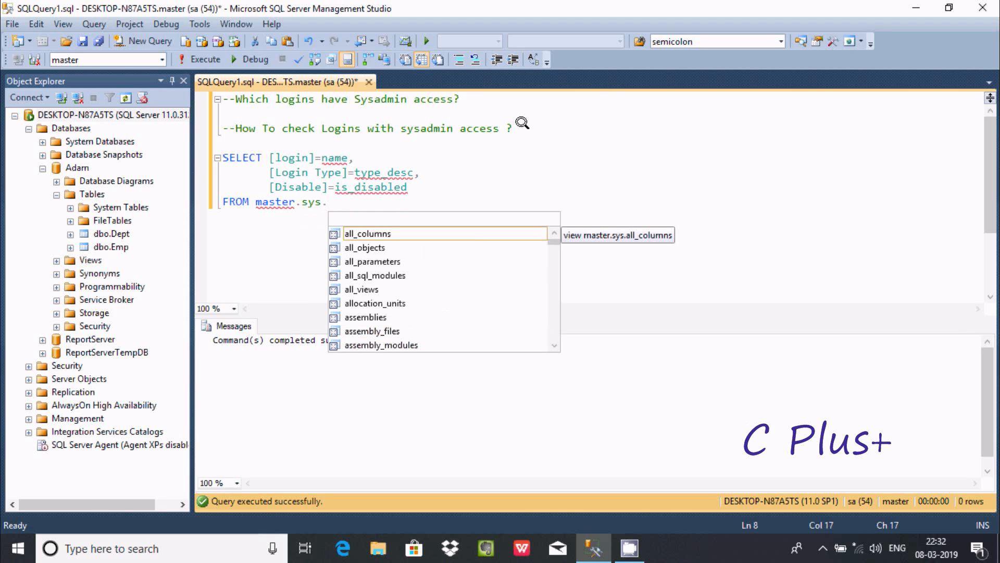
text(S)
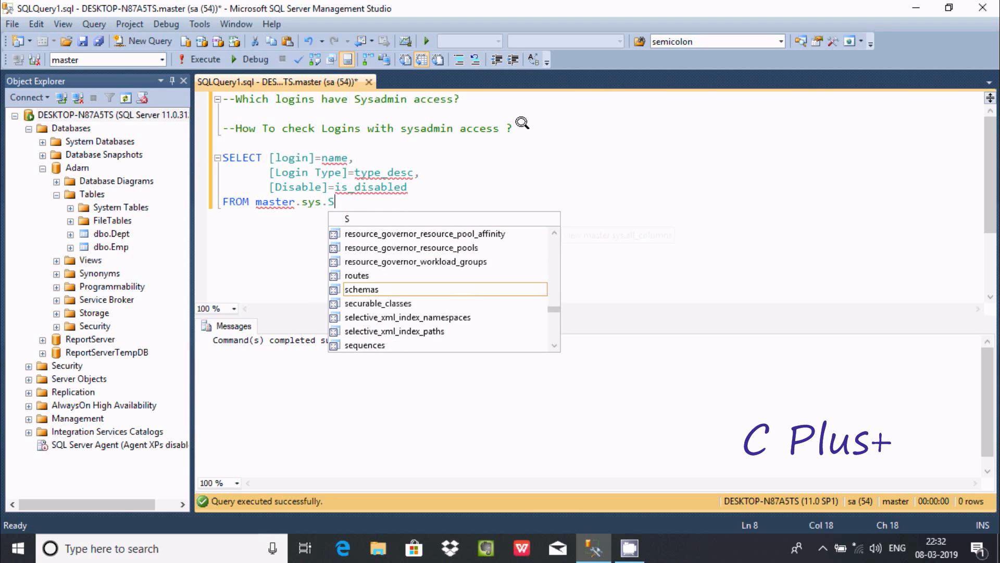
text(ERVE)
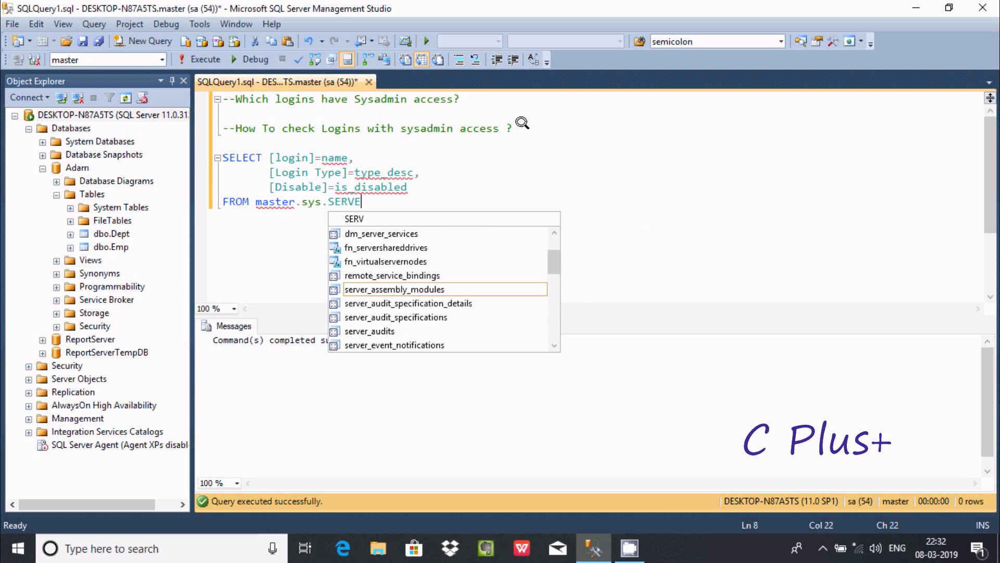
text(R)
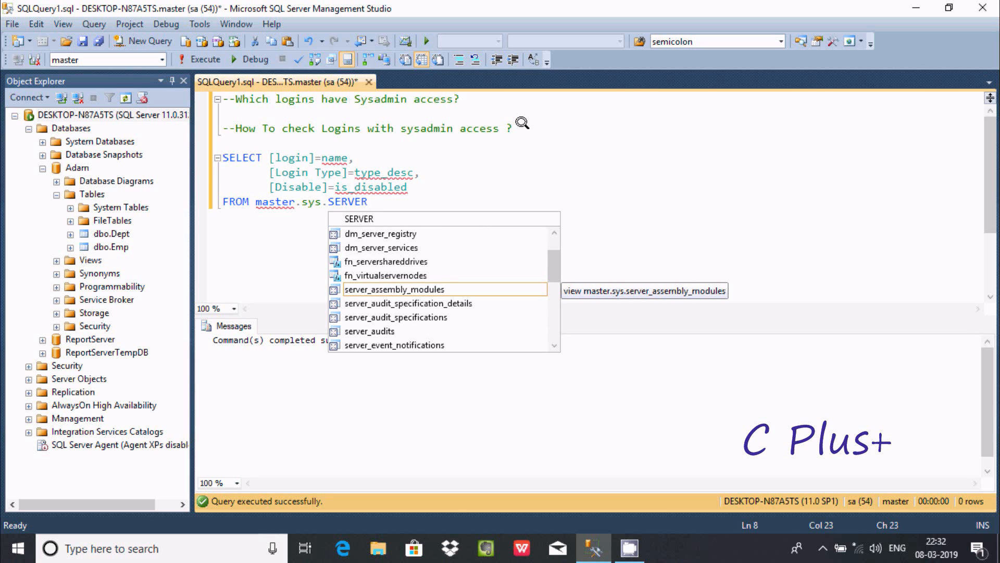
text(_P)
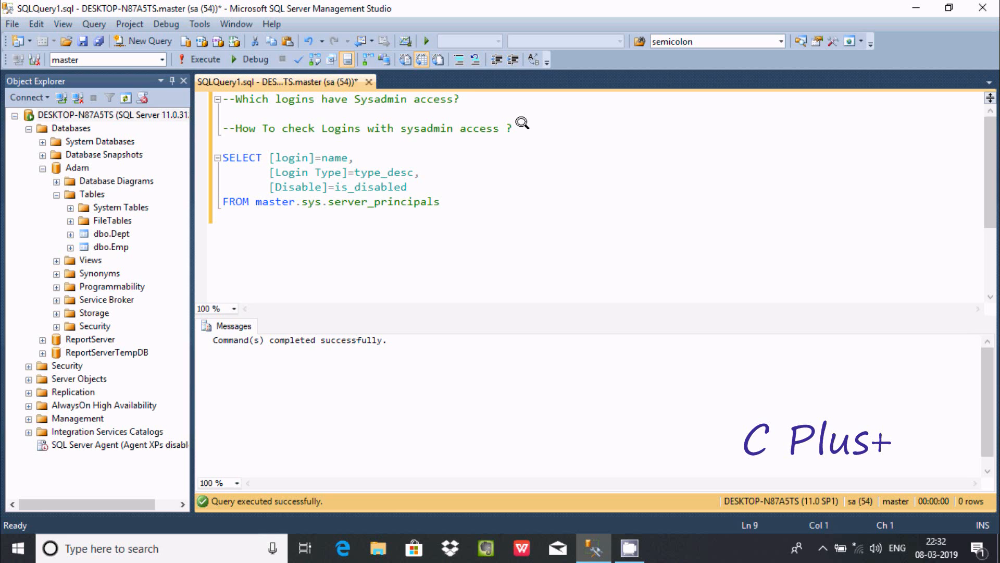
text(WH)
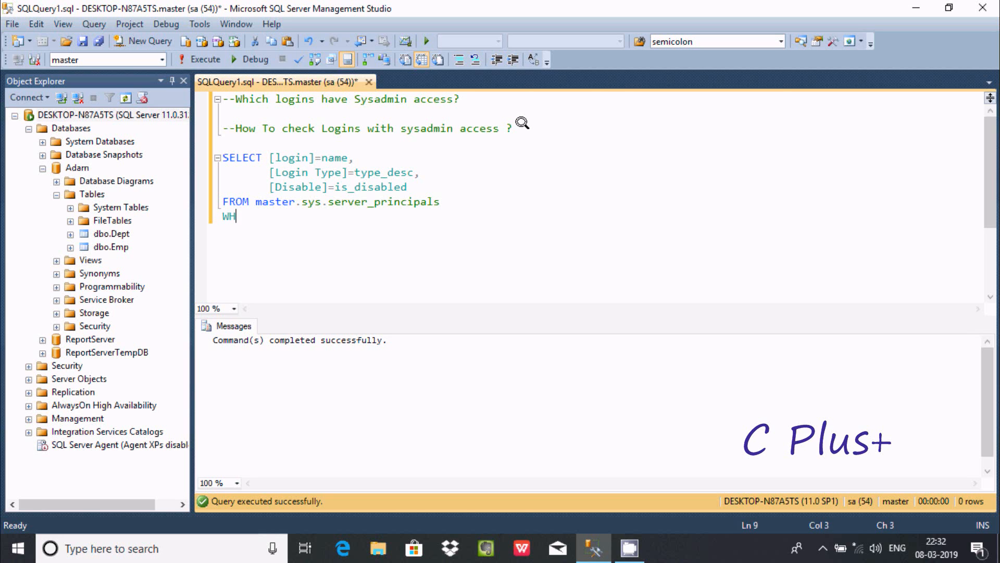
Complete WHERE and enter IS_SRV for the IS_SRVROLEMEMBER condition
text(ERE)
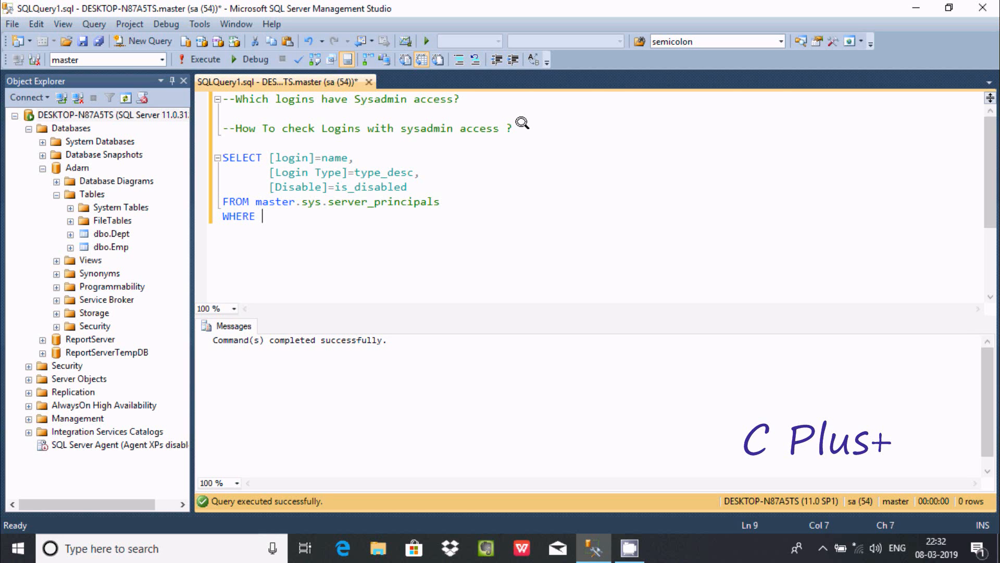
text(IS)
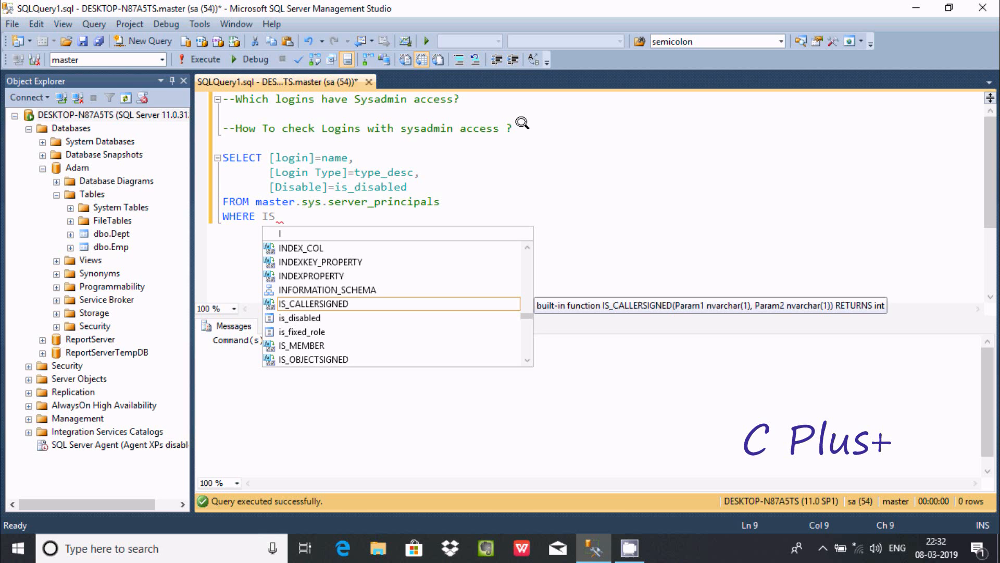
text(_)
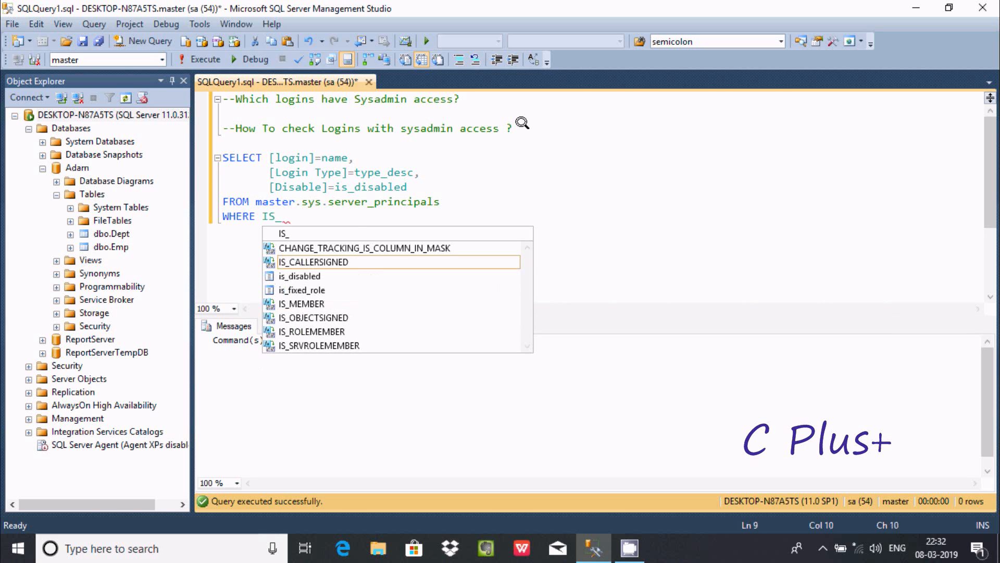
text(SRV)
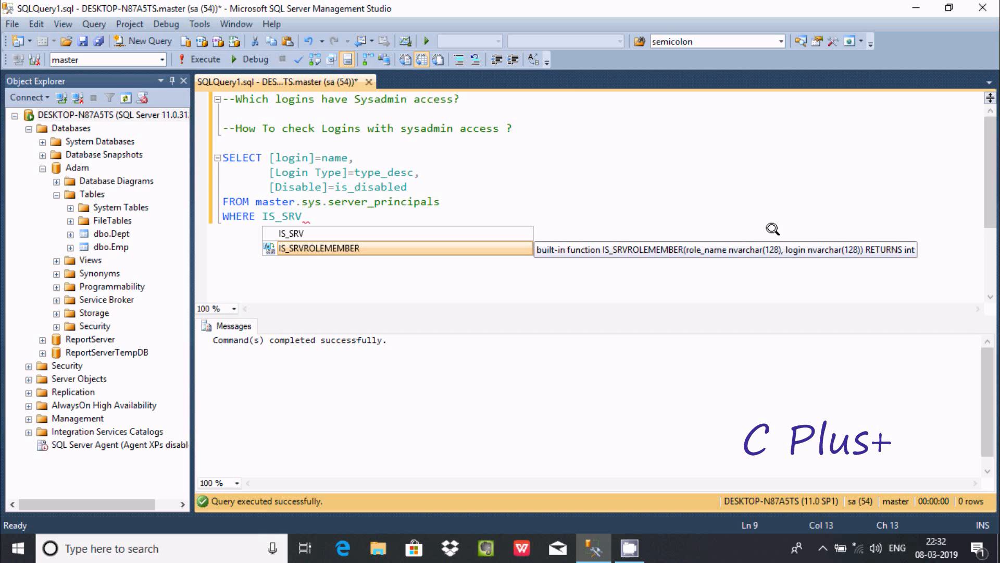
mouse_move(814, 249)
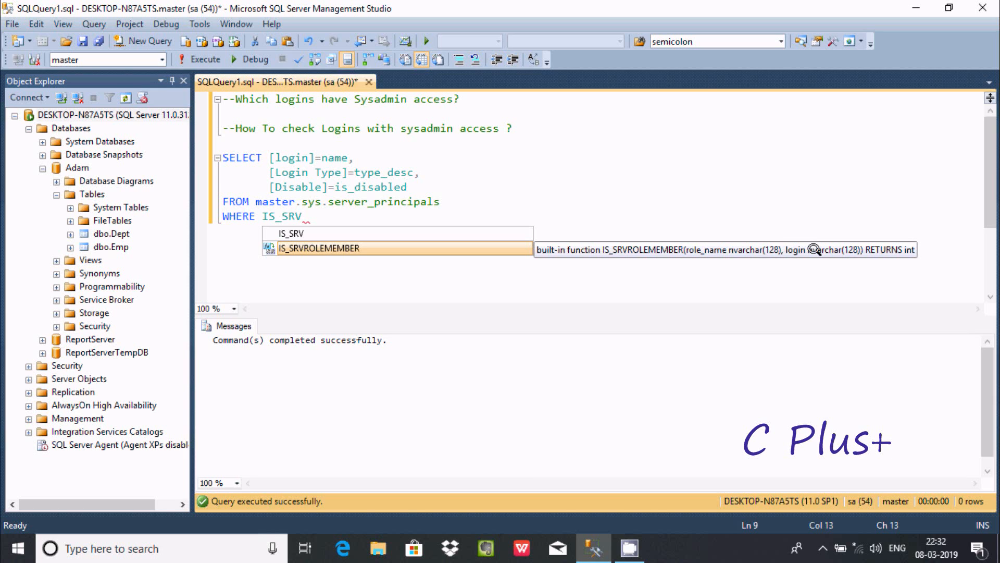
mouse_move(644, 283)
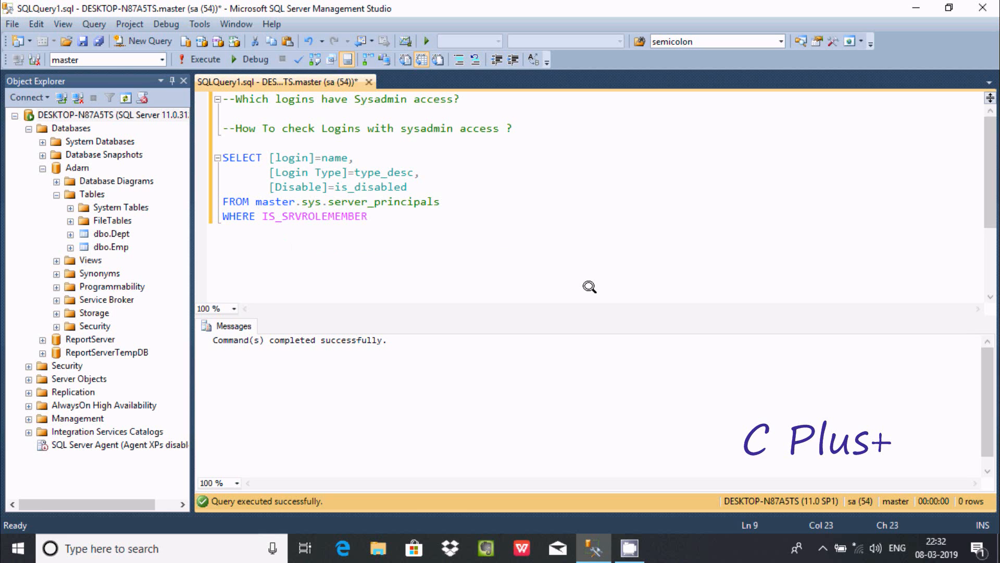
Finish the condition as IS_SRVROLEMEMBER('sysadmin',name)=1 and begin ORDER BY
text(()
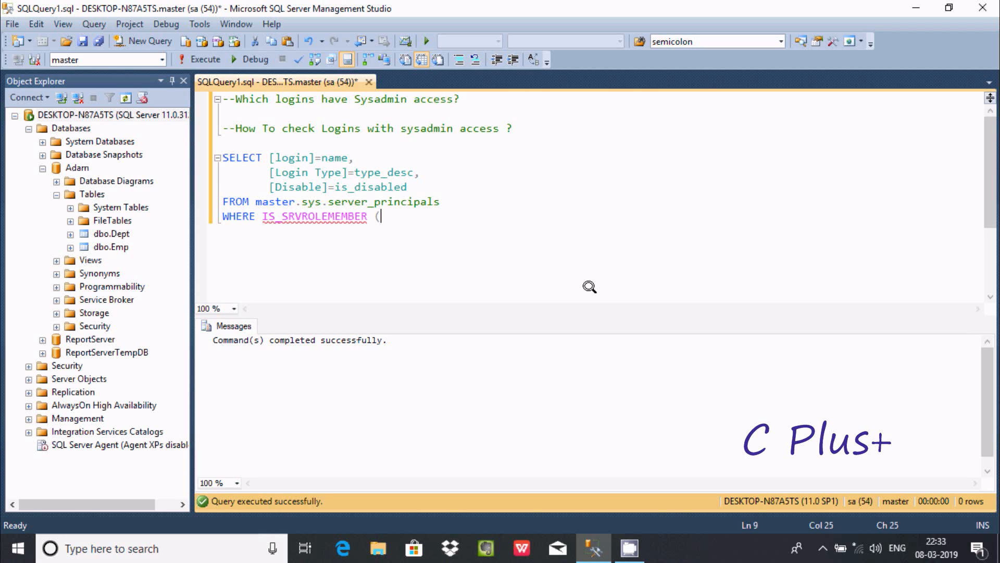
text(')
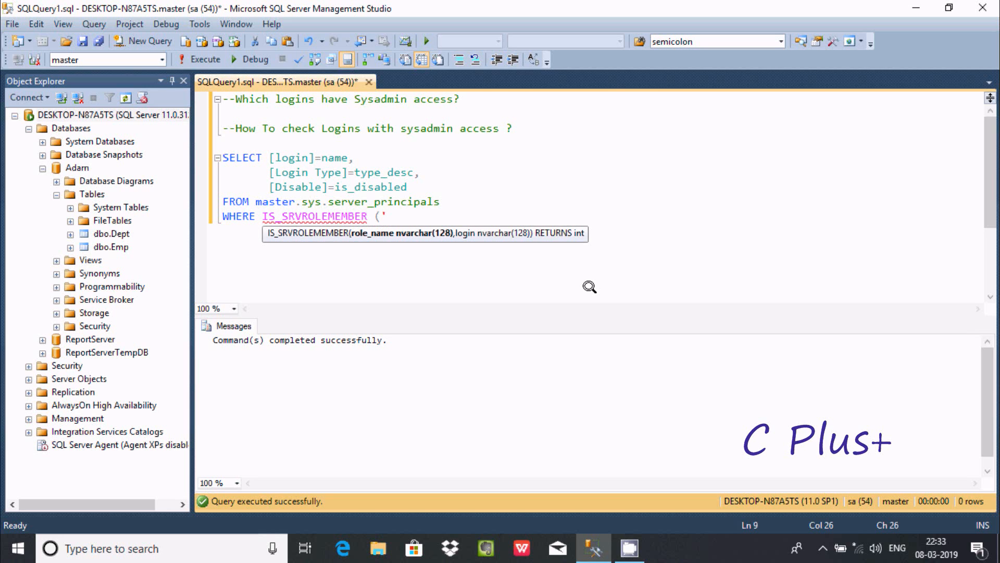
text(s)
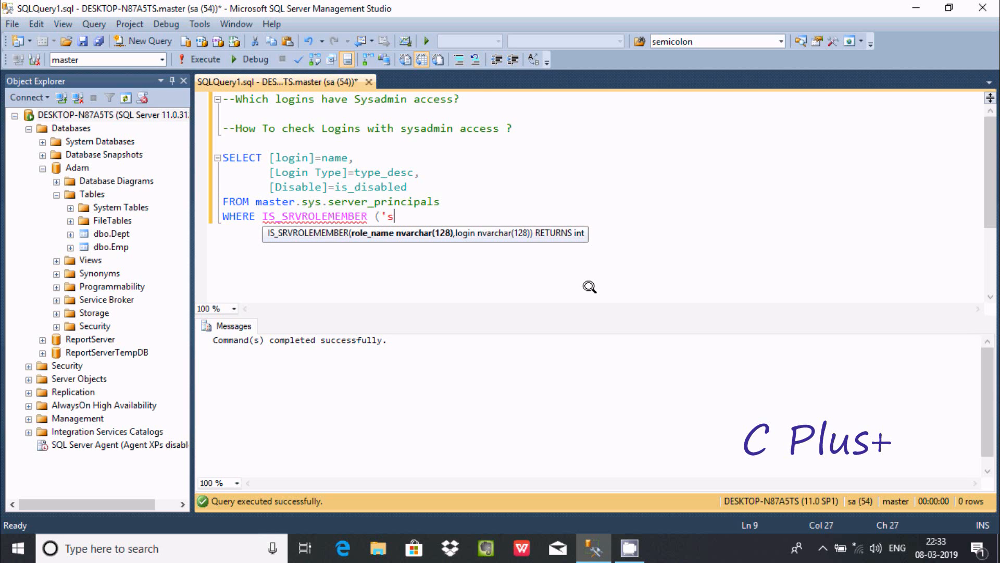
text(ysadm)
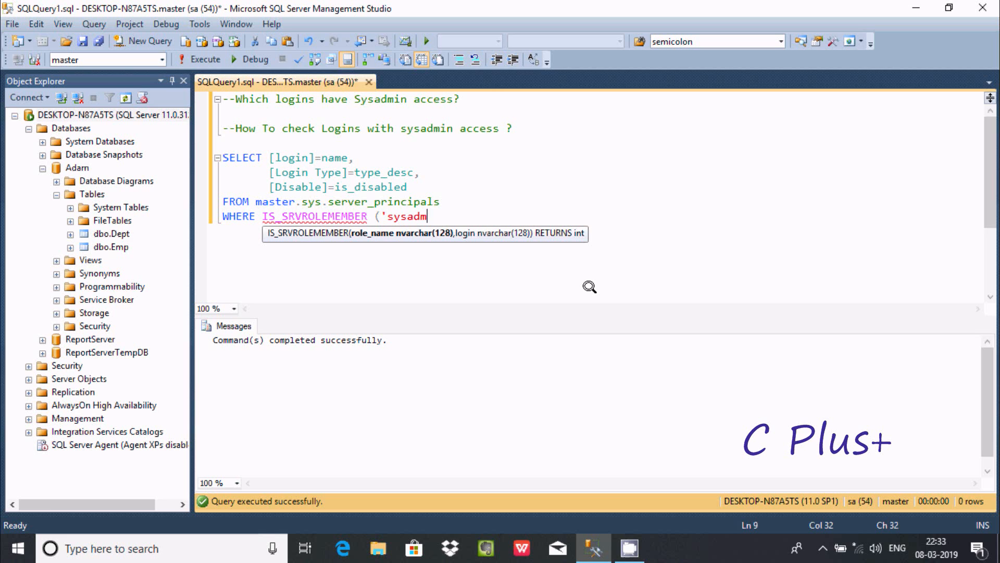
text(in')
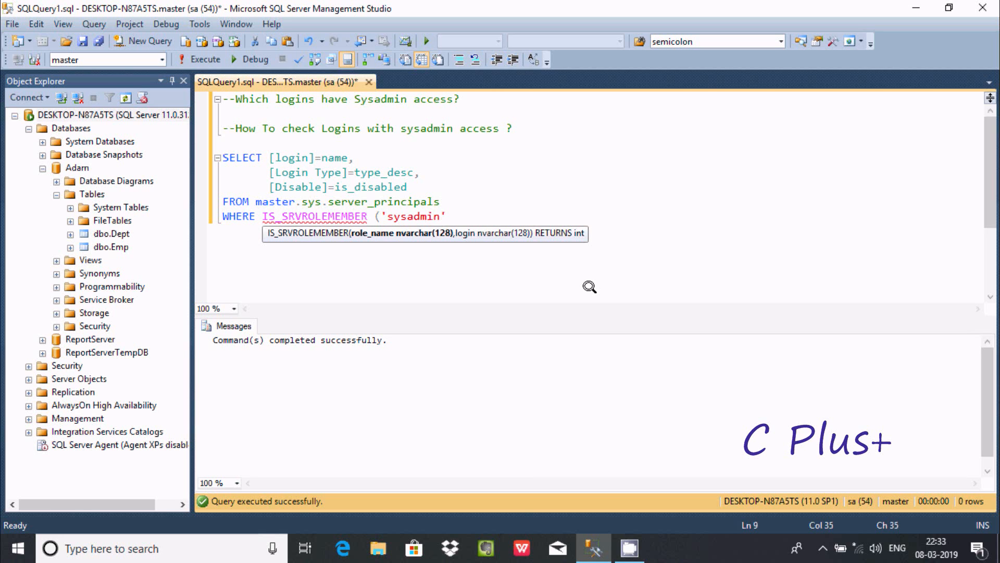
text(,)
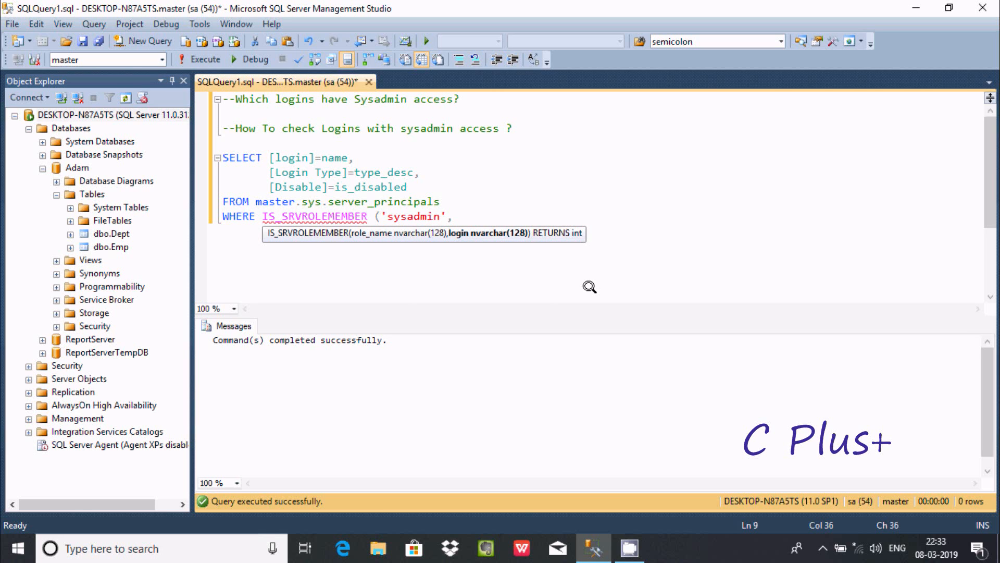
text(name)
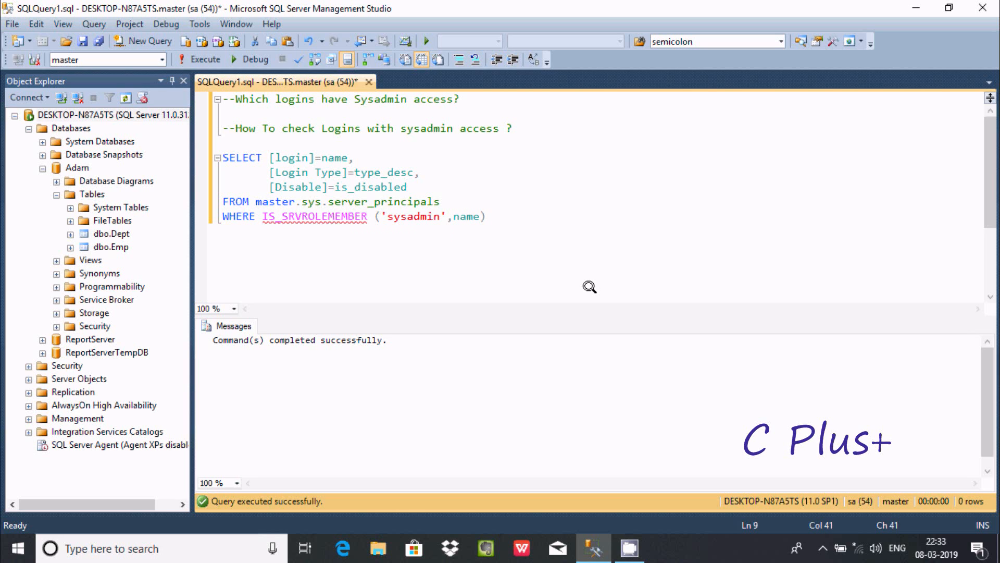
text(=1)
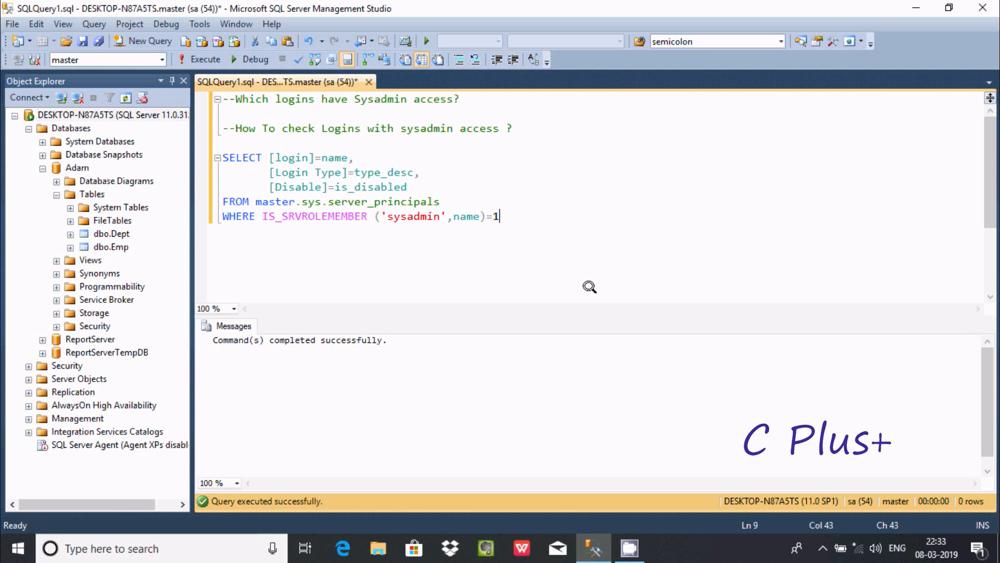
text(O)
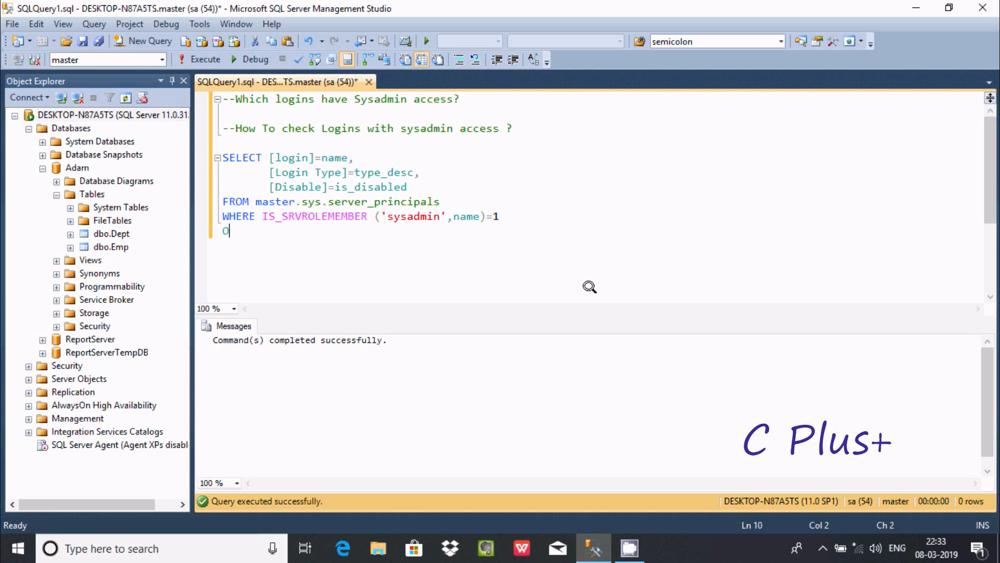
End the statement with ORDER BY Login; sorting results by login
text(RDER BY)
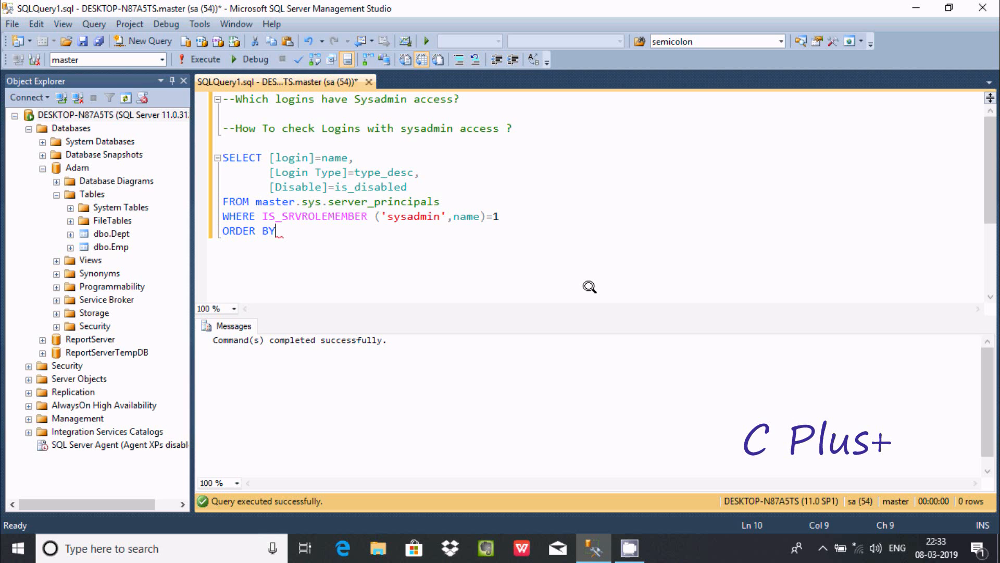
text(Log)
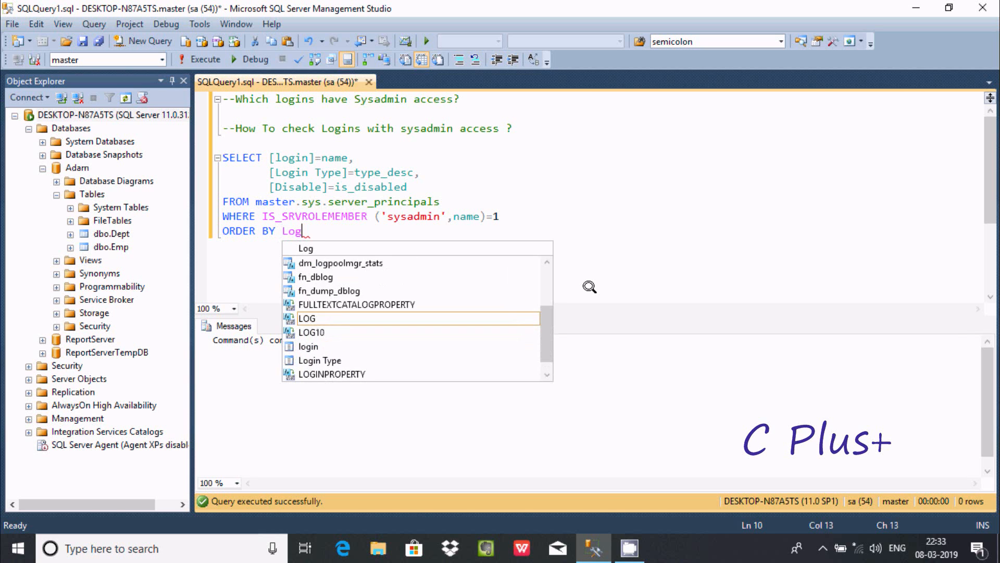
text(in;)
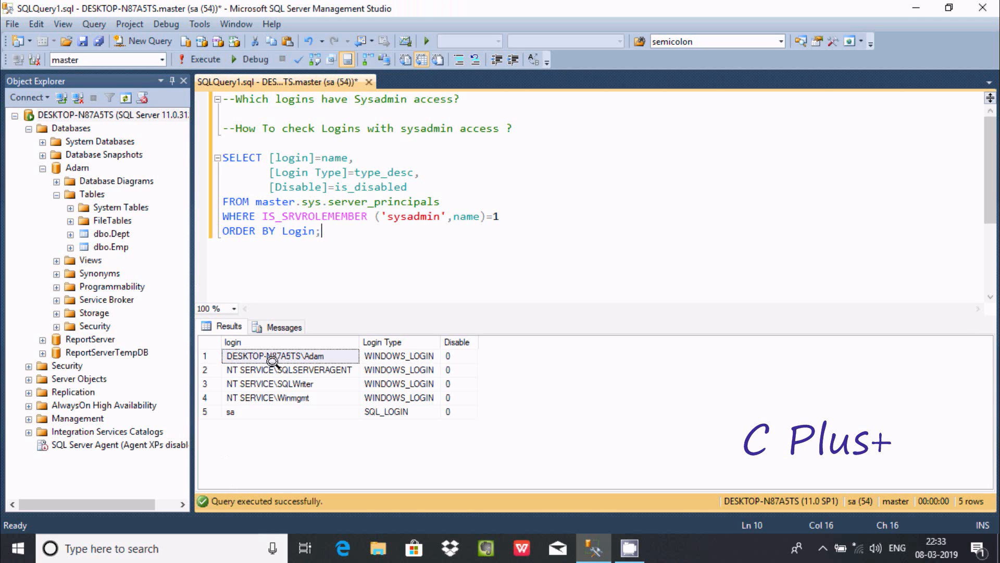
mouse_move(385, 359)
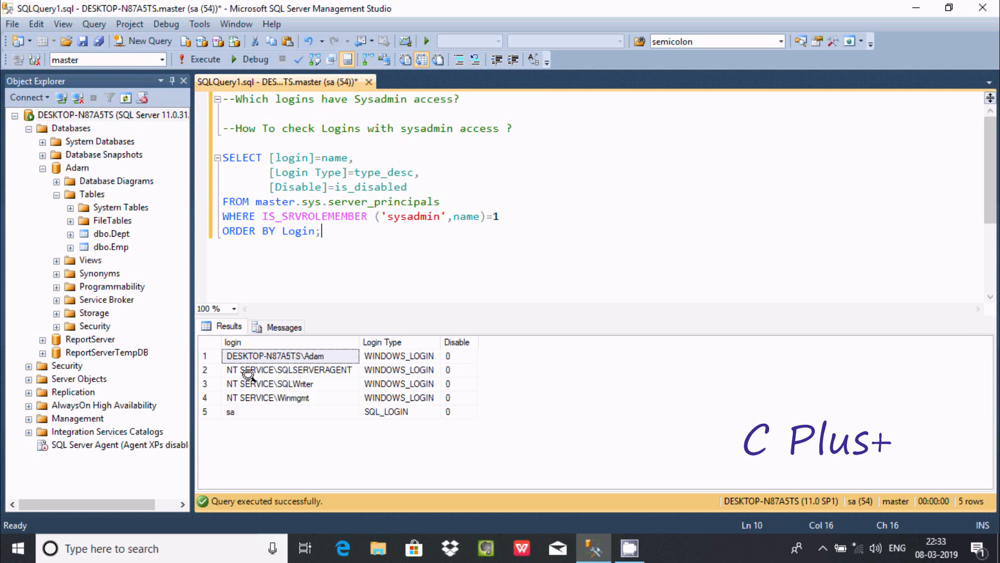
mouse_move(286, 370)
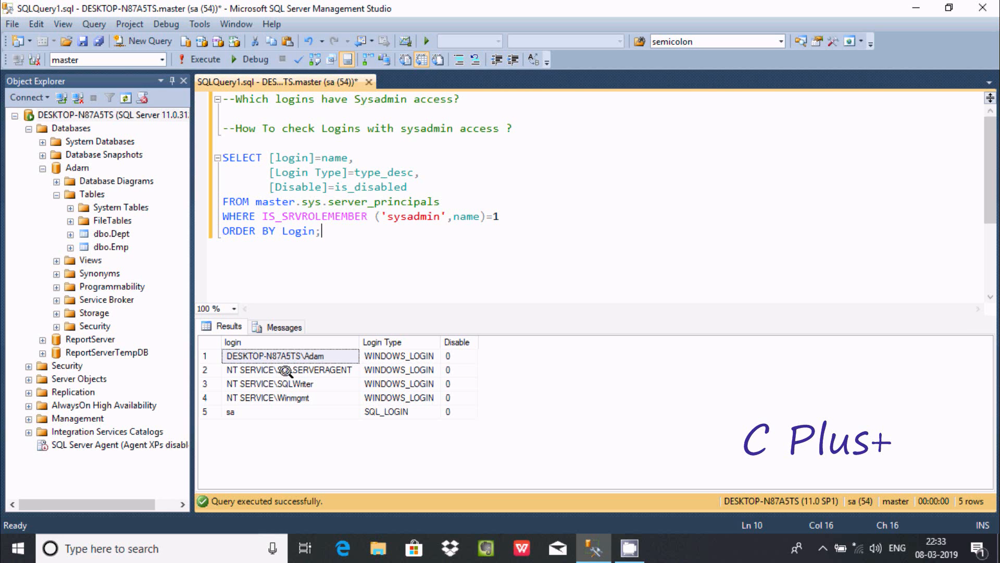
mouse_move(269, 383)
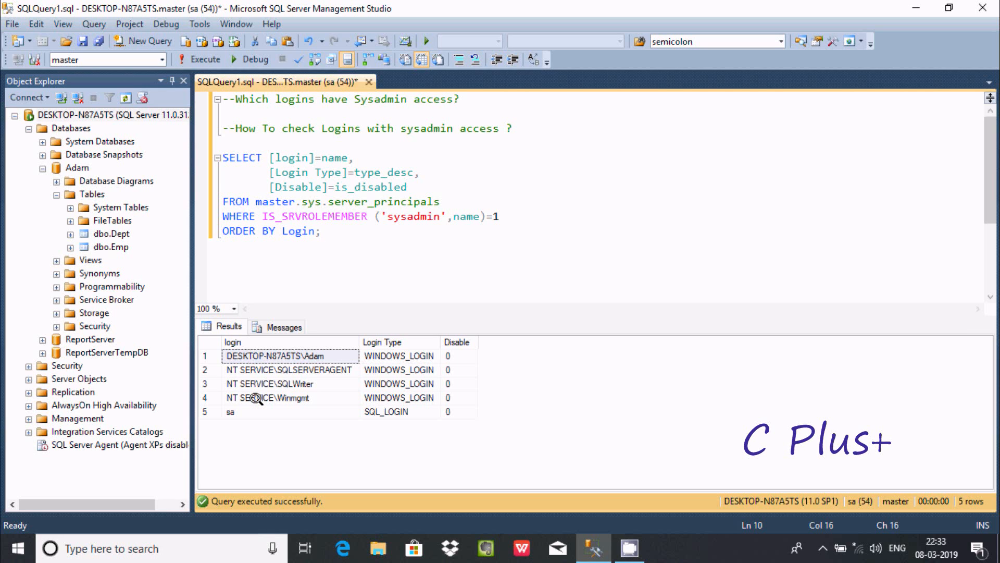
mouse_move(287, 396)
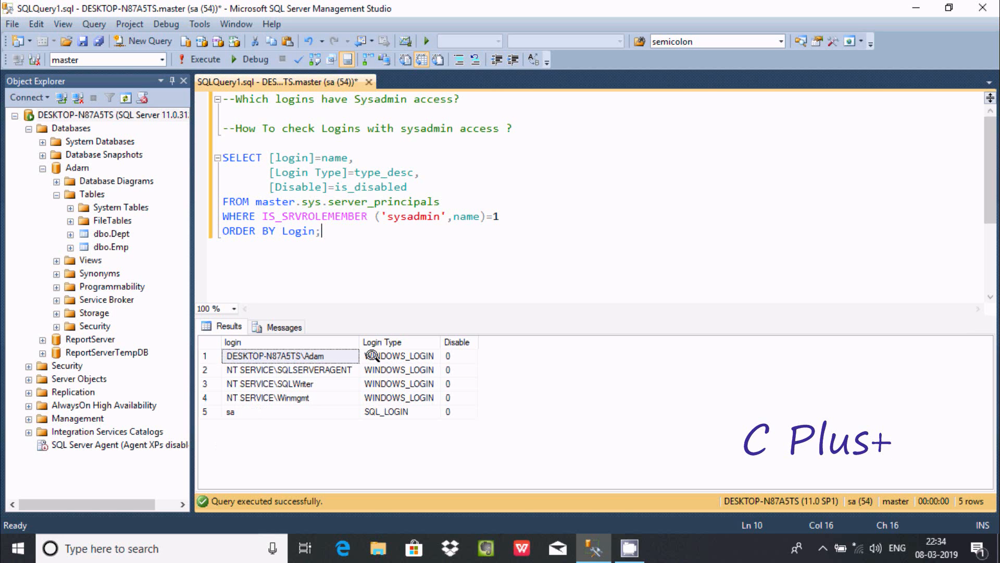
mouse_move(372, 351)
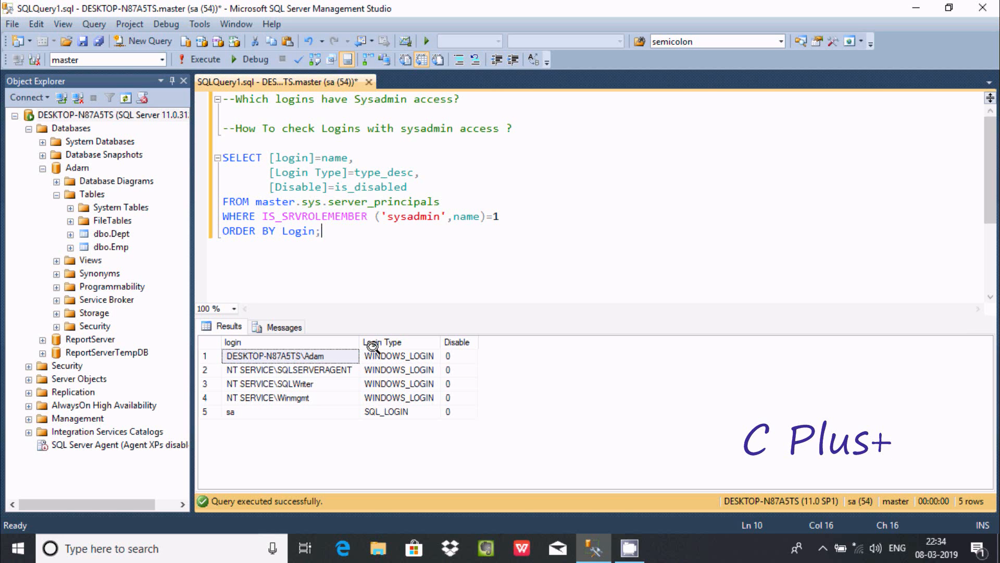
mouse_move(386, 419)
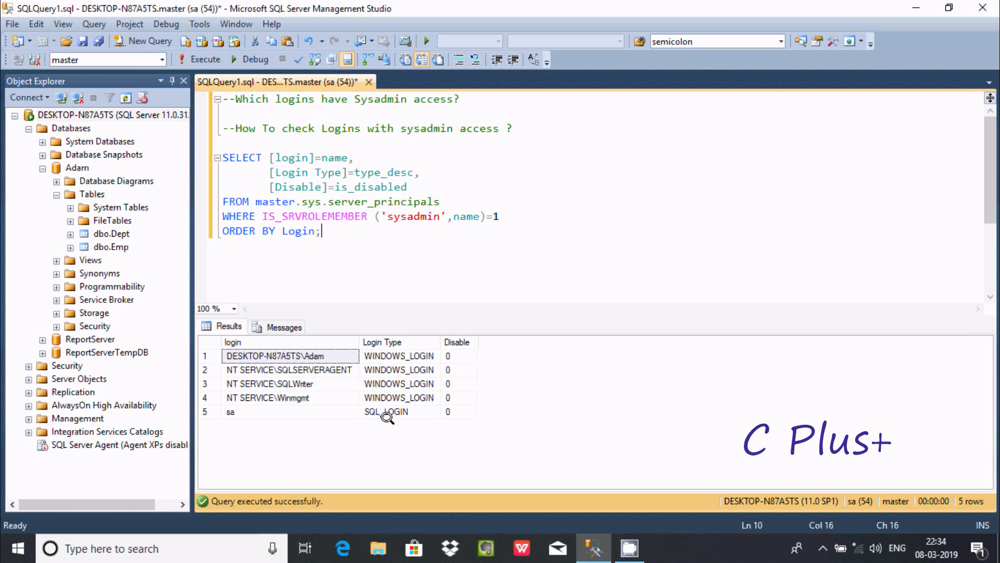
mouse_move(440, 384)
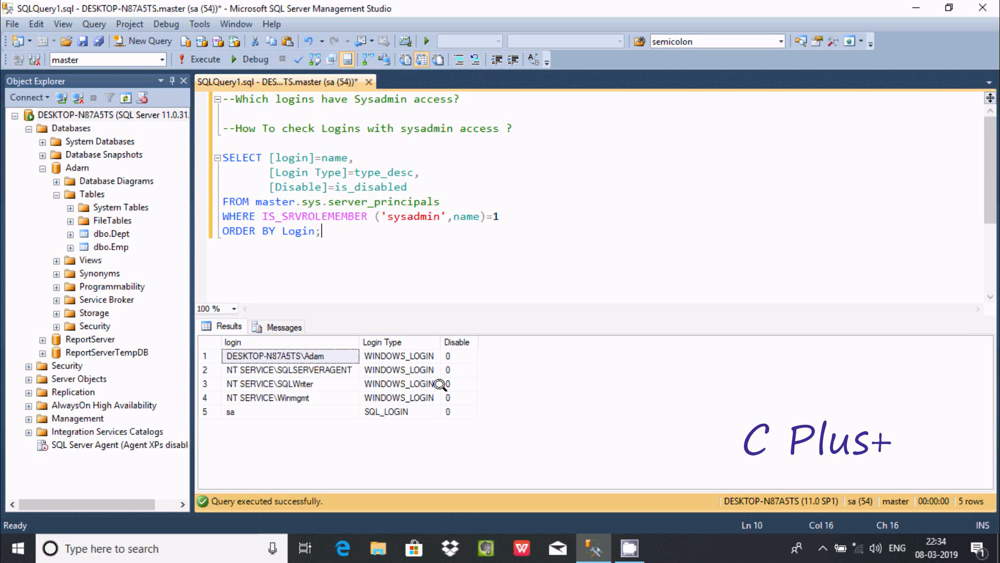
mouse_move(343, 139)
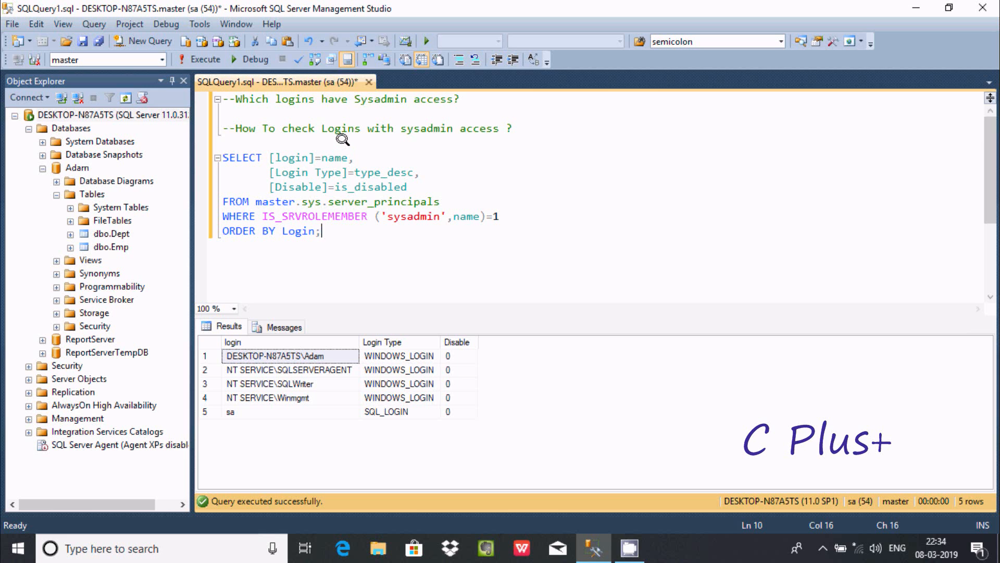
mouse_move(294, 160)
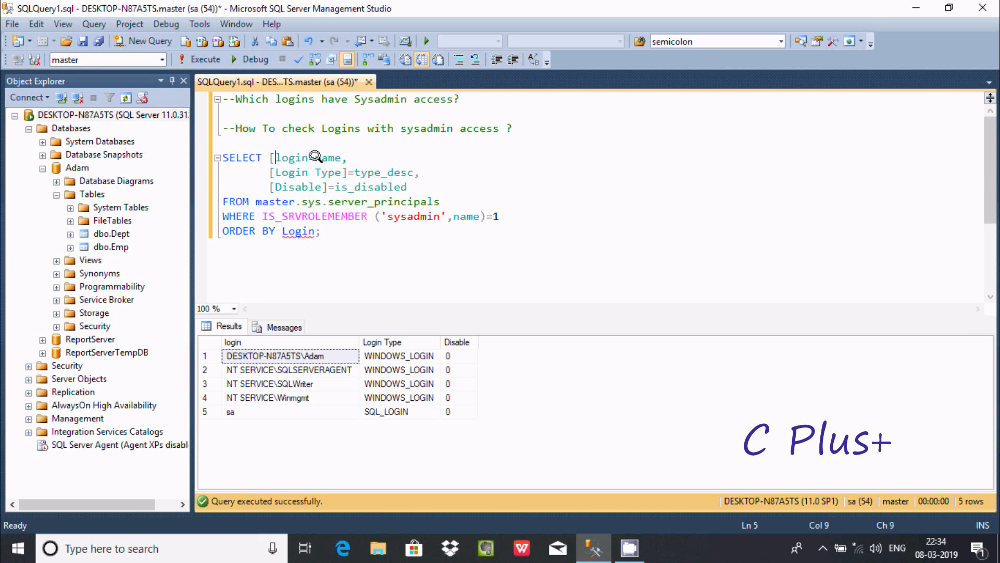
Remove a square bracket from the login column alias
key(Backspace)
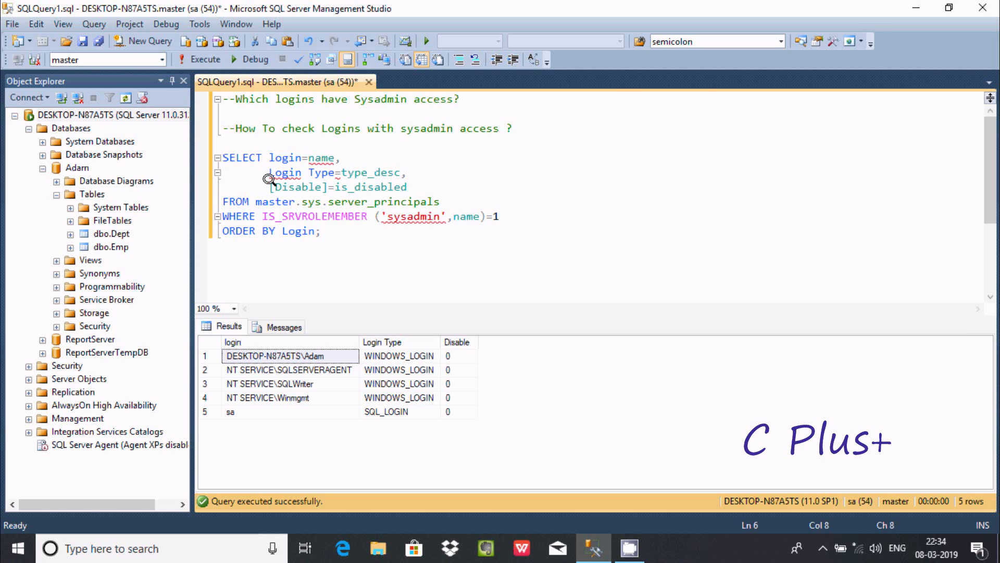
mouse_move(300, 169)
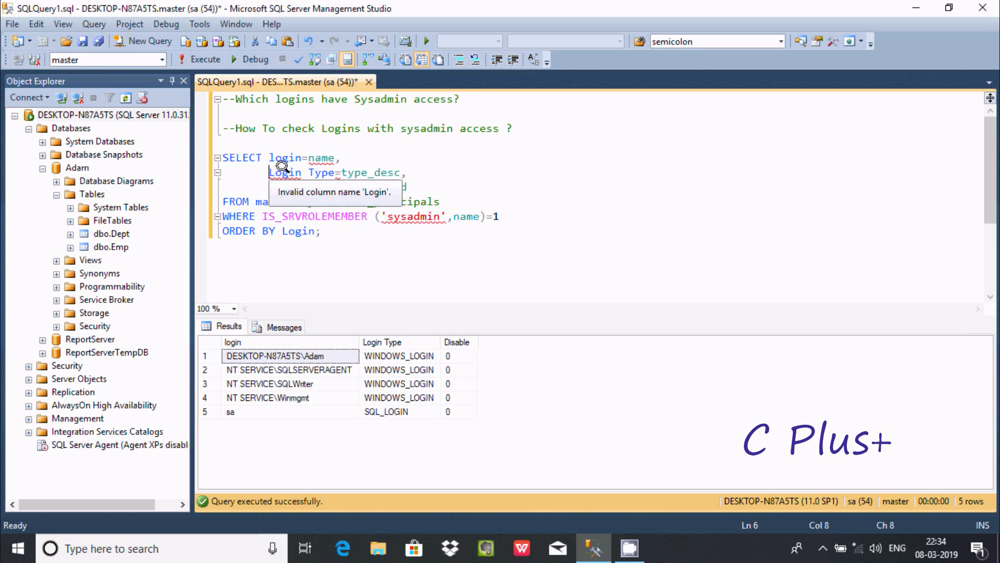
mouse_move(271, 172)
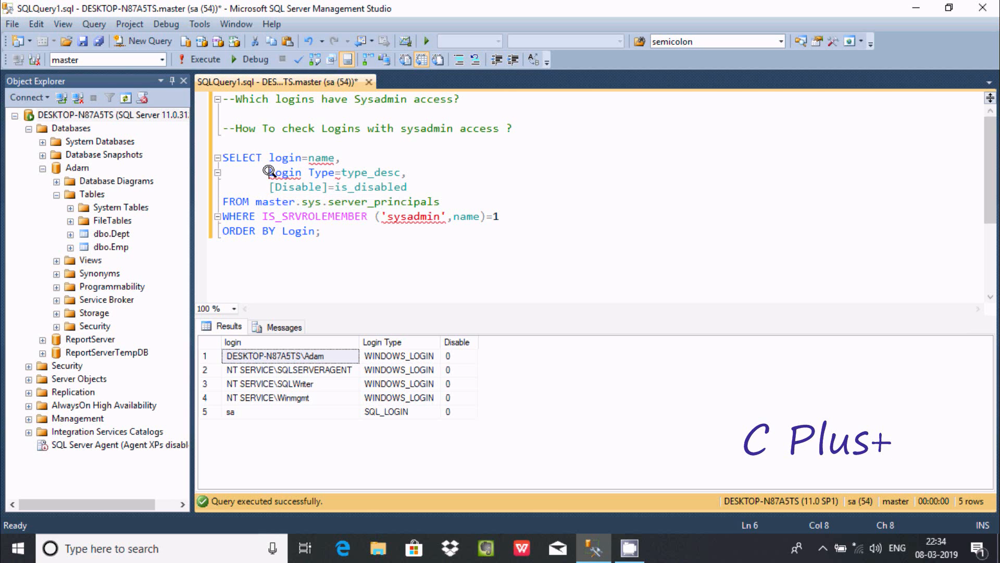
mouse_move(271, 171)
text(_)
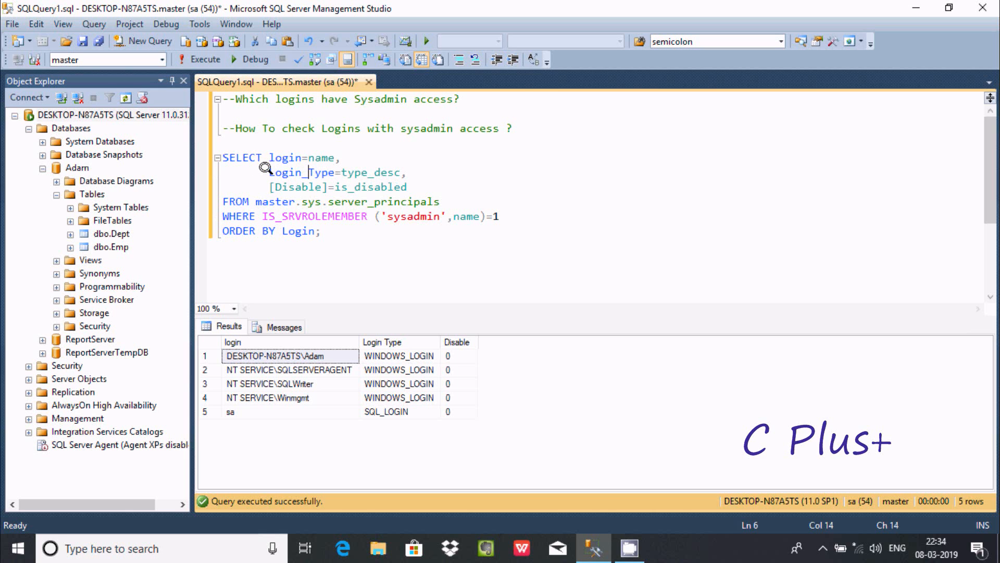
Rename the alias to Login_Type and execute, returning five sysadmin logins
double_click(300, 172)
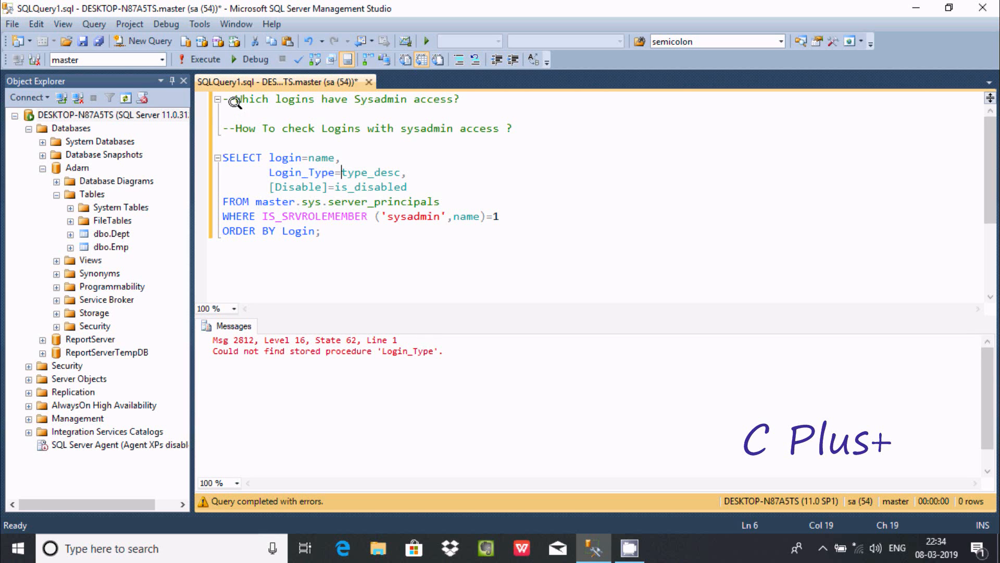
click(200, 59)
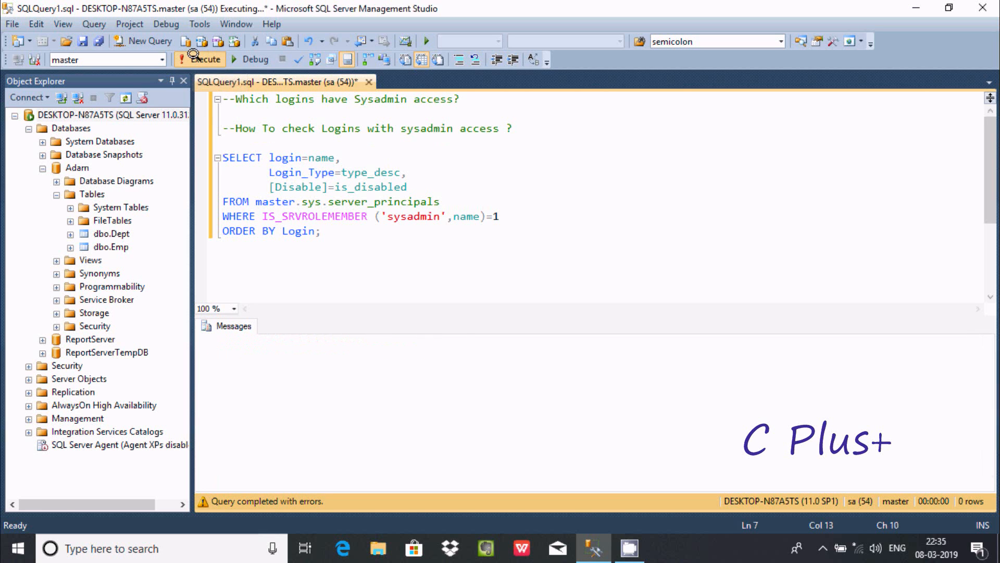
click(200, 58)
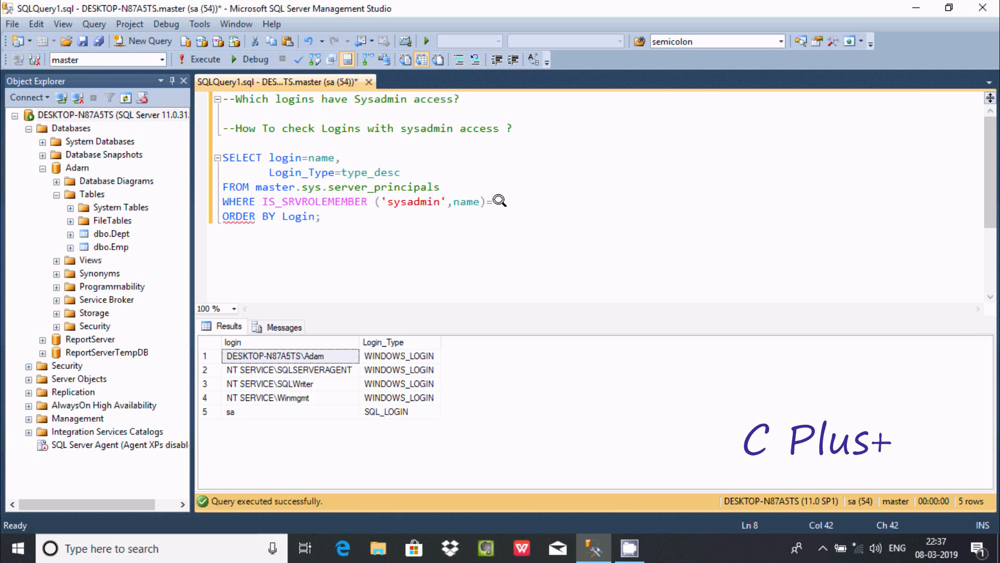
Compare IS_SRVROLEMEMBER to 0 and execute, returning 14 non-sysadmin principals
text(0)
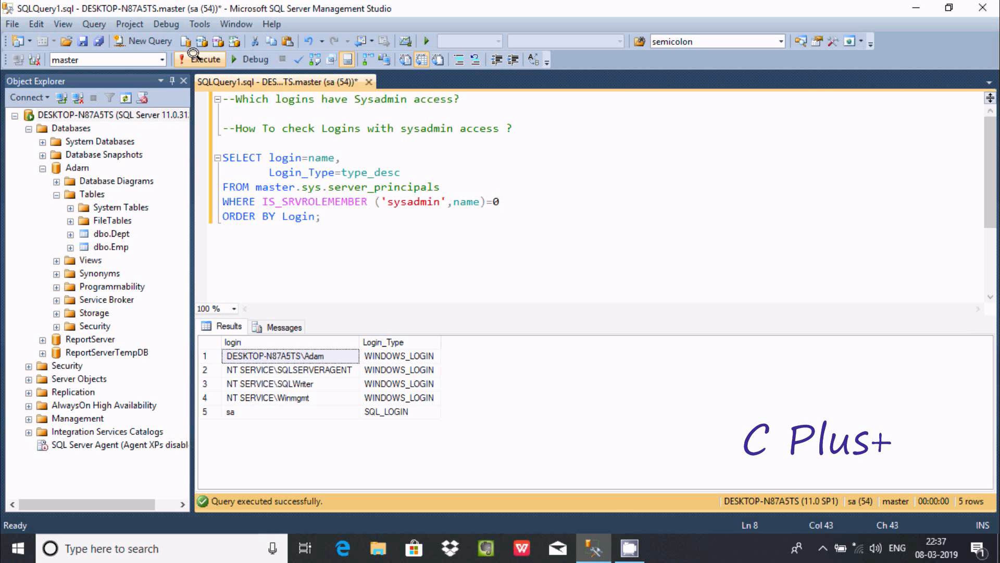
click(200, 59)
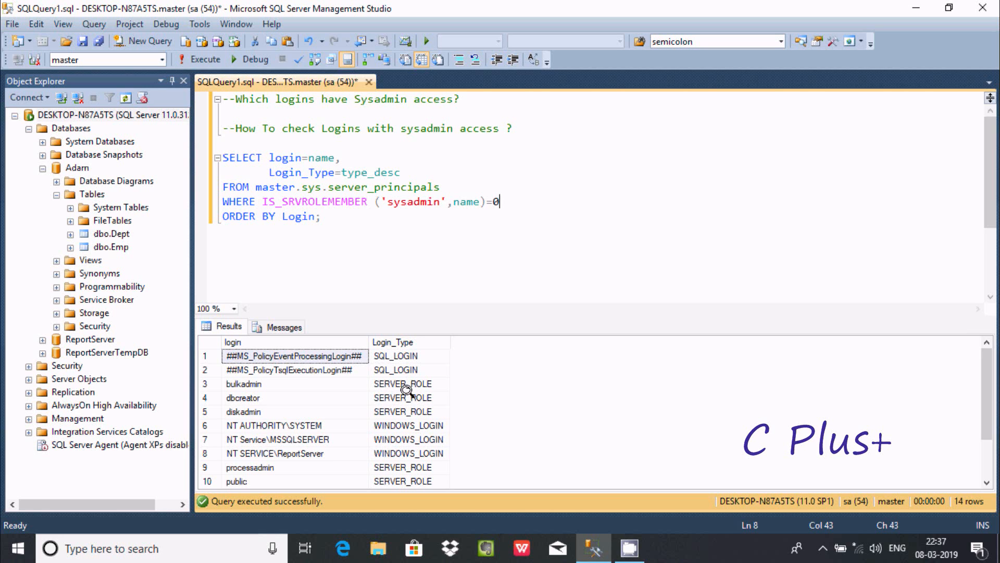
mouse_move(394, 427)
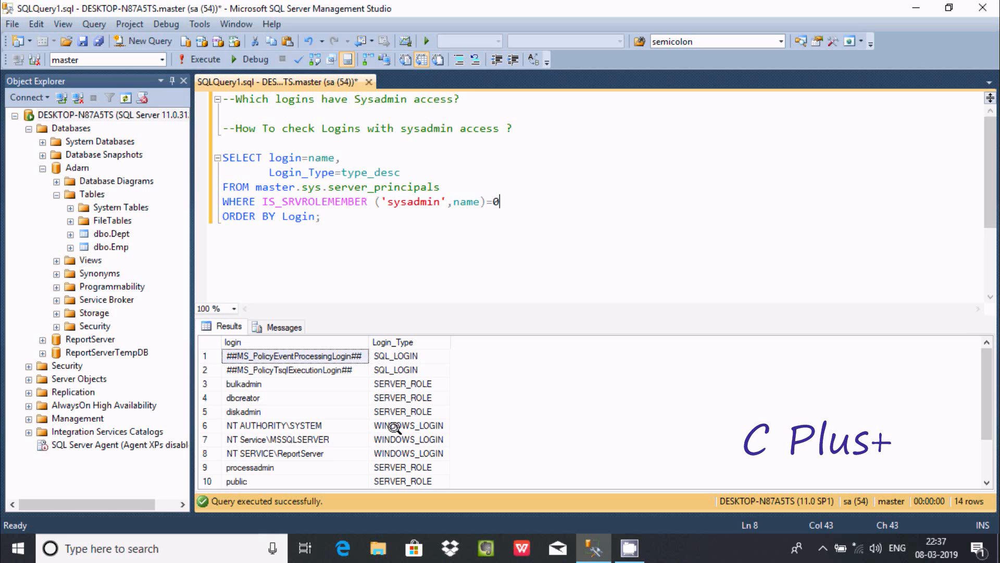
click(403, 467)
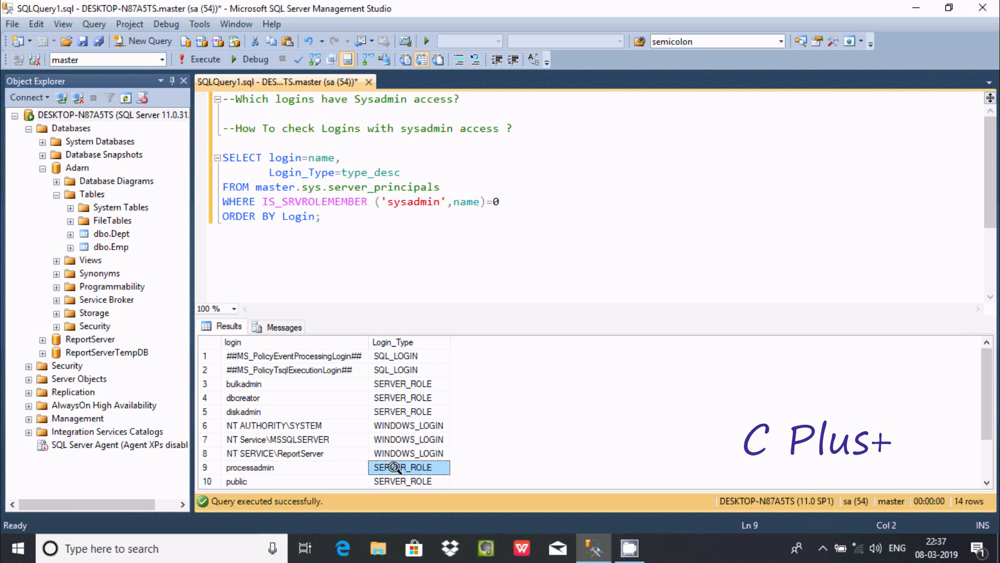
mouse_move(499, 199)
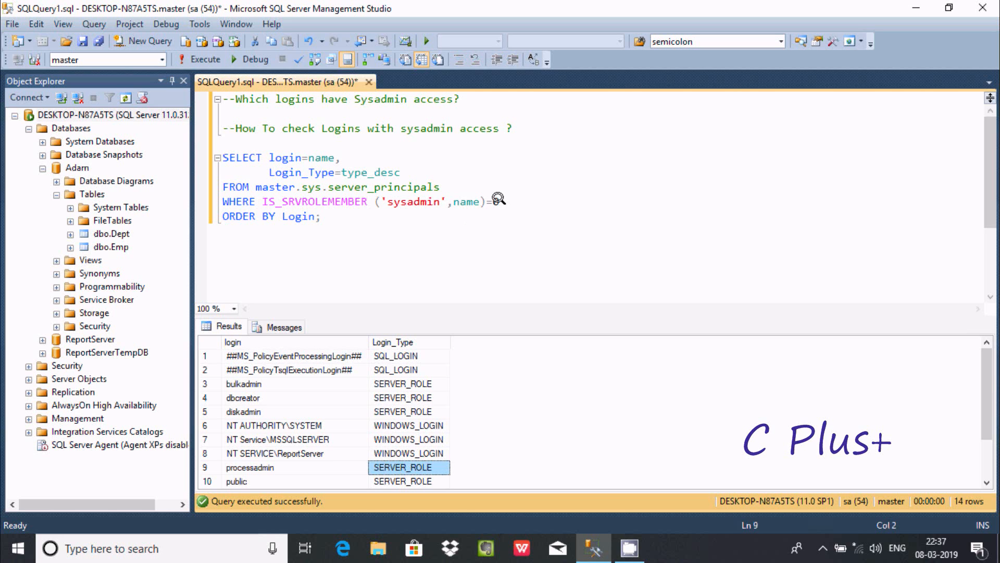
text(0)
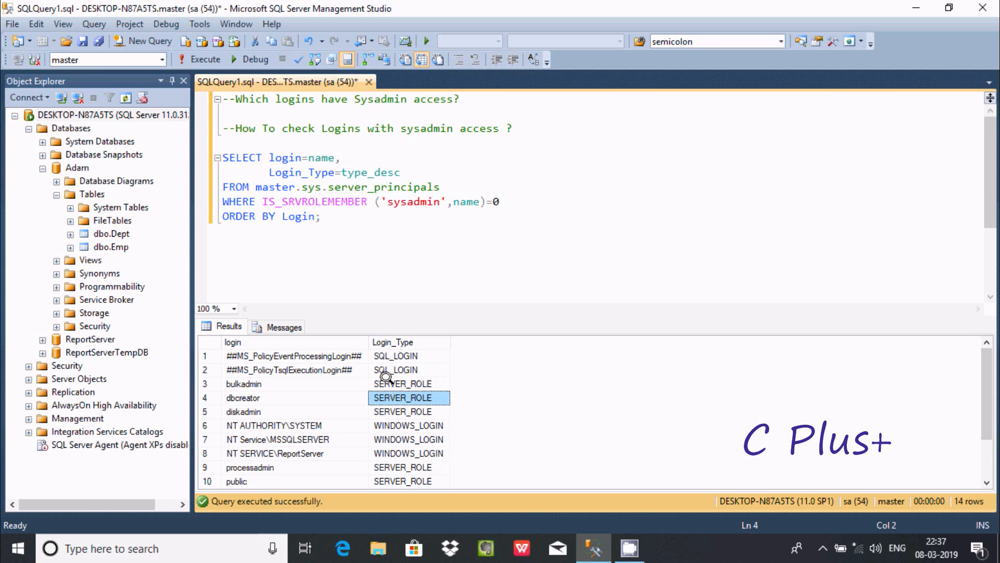
scroll(down, 3)
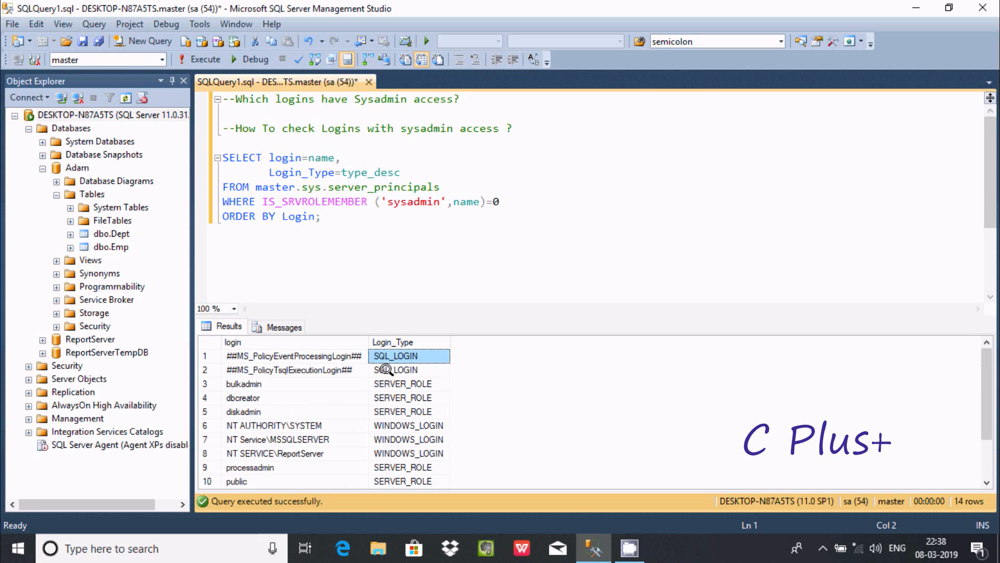
mouse_move(431, 181)
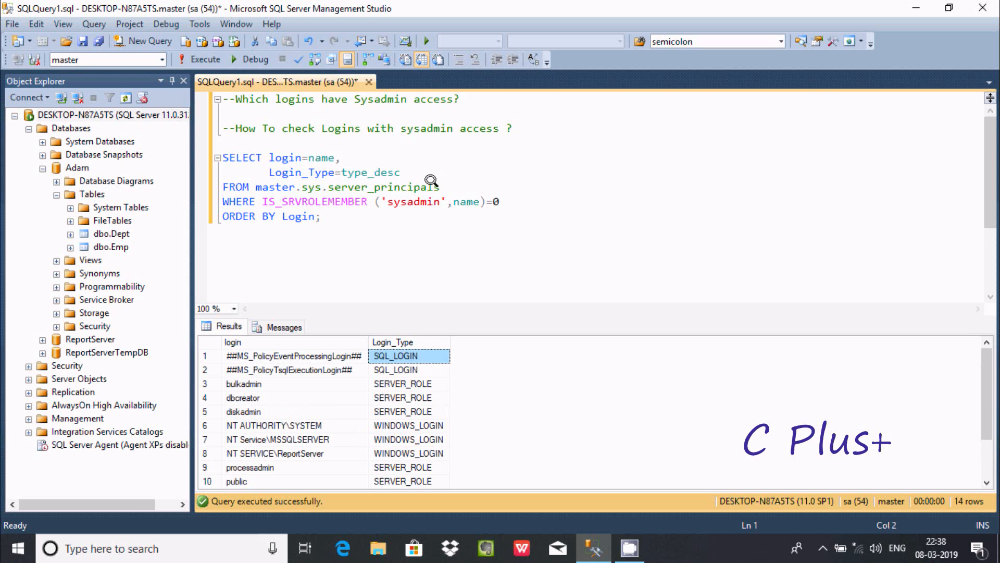
Add a Disable=is_disabled column after type_desc and run, showing Disable values for 14 principals
key(Enter)
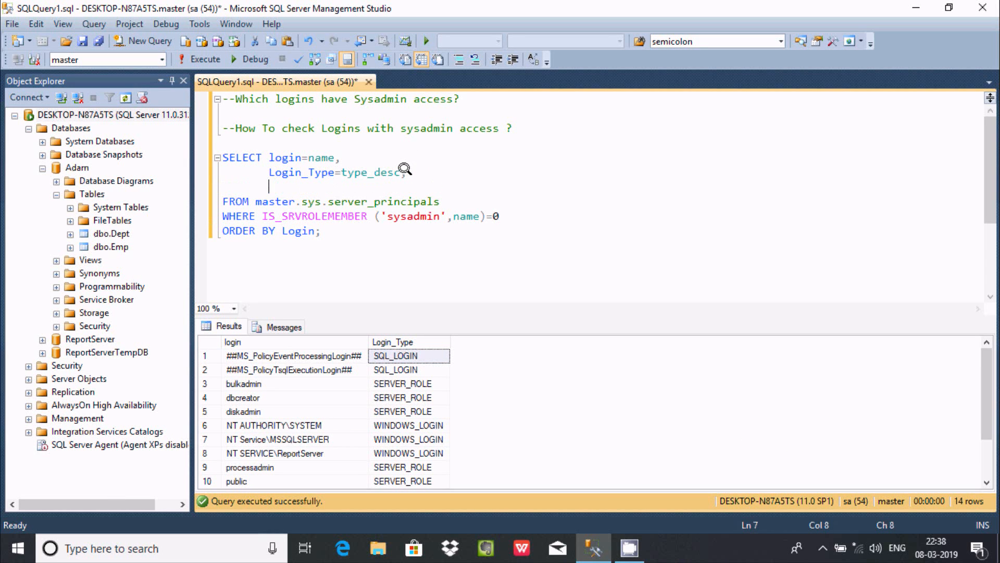
text(Disable=is_disabled)
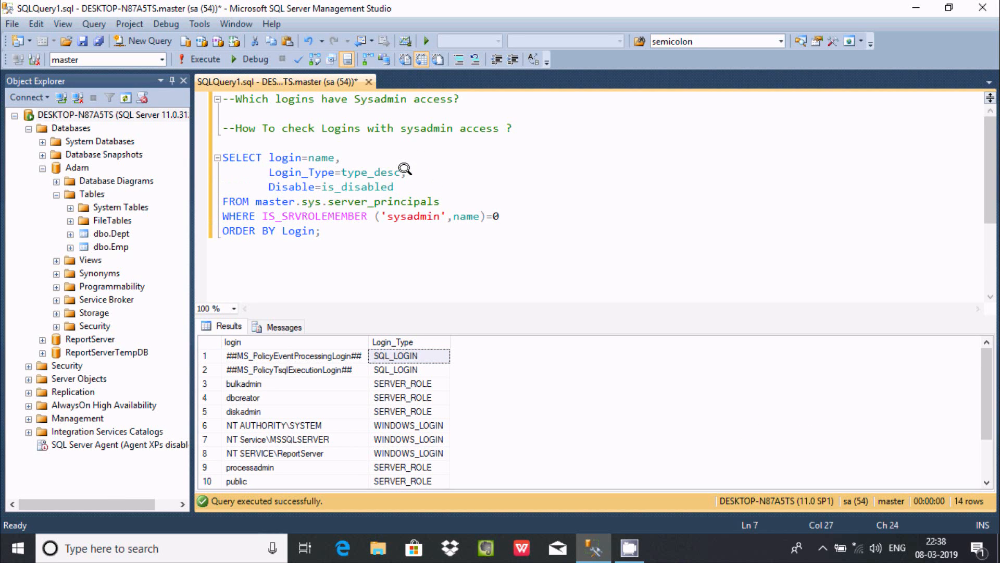
click(200, 58)
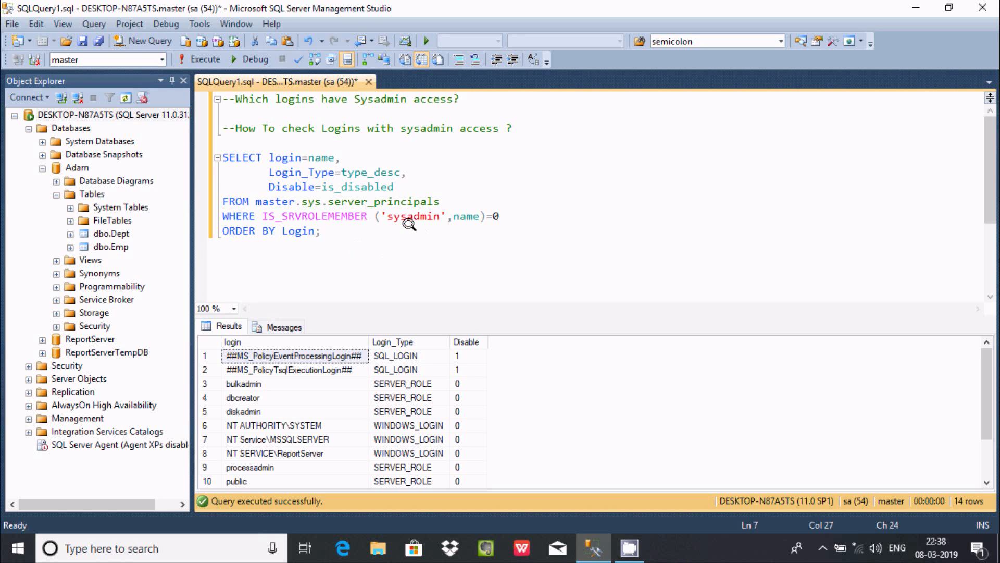
mouse_move(450, 215)
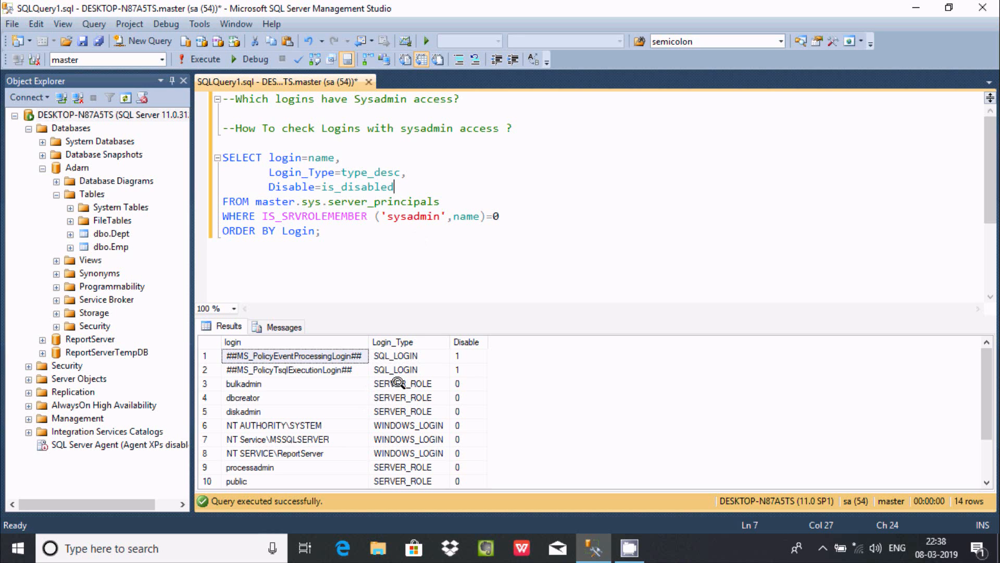
mouse_move(225, 406)
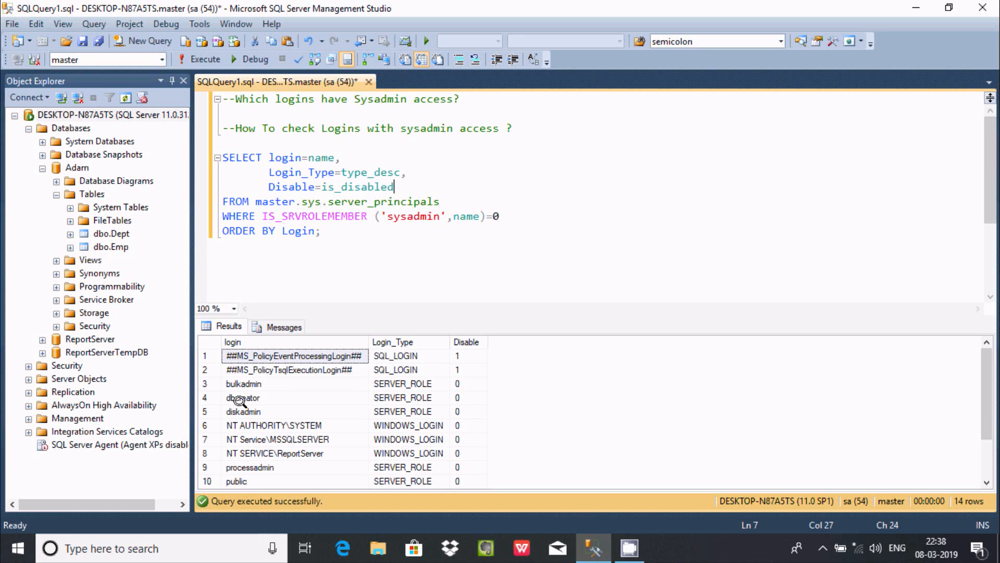
mouse_move(249, 410)
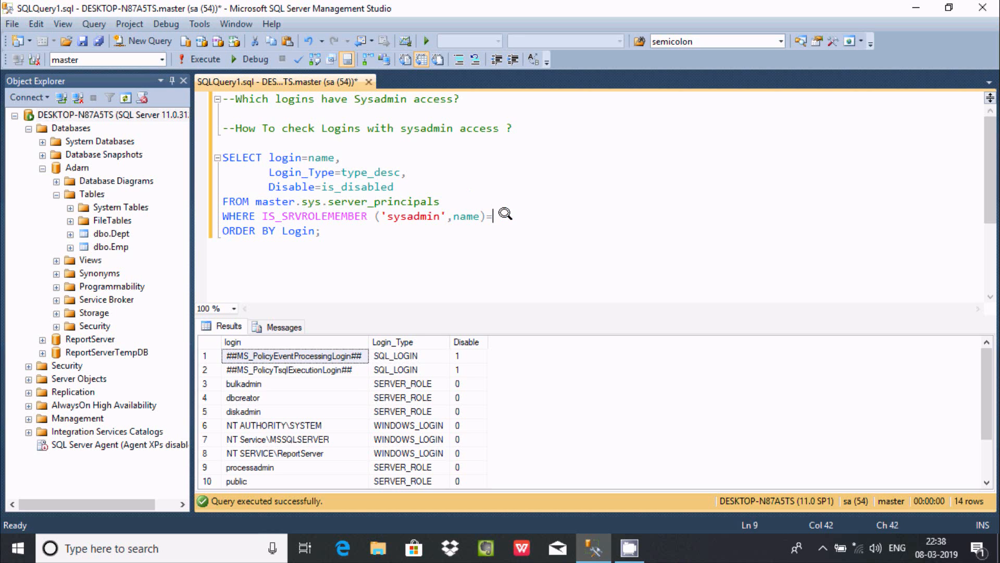
Restore the WHERE filter to =1 and run, returning five sysadmin logins with Disable 0
text(1)
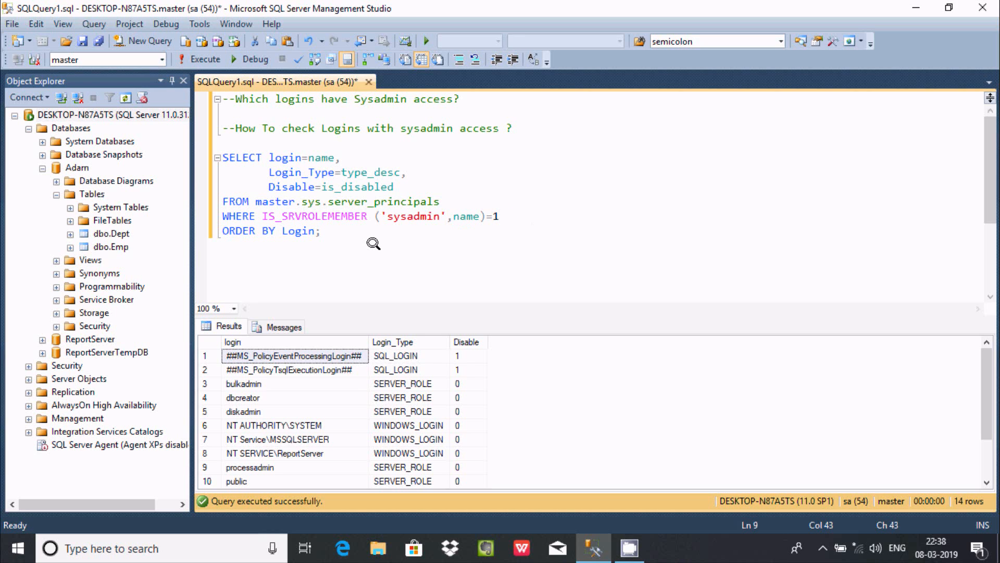
mouse_move(188, 58)
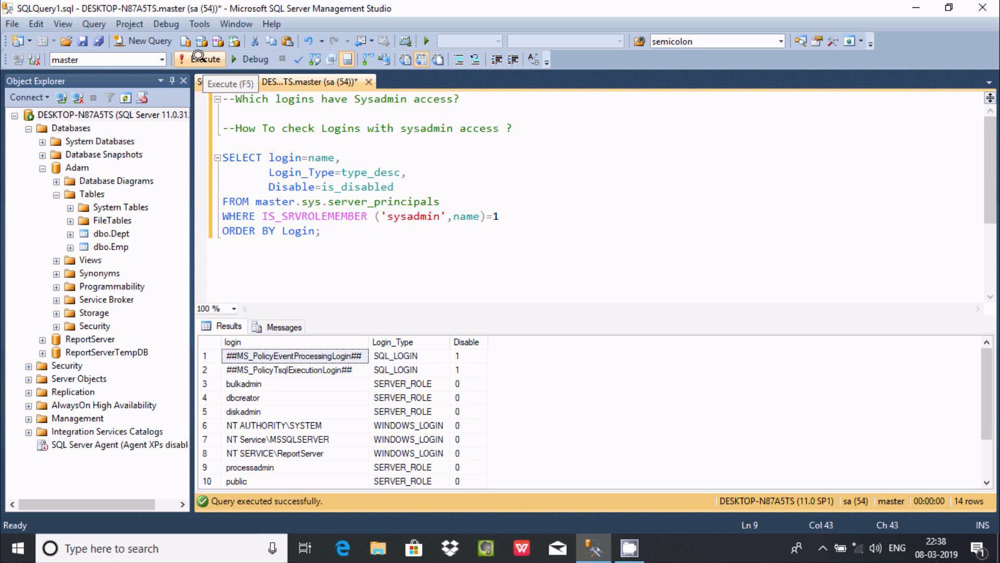
click(206, 58)
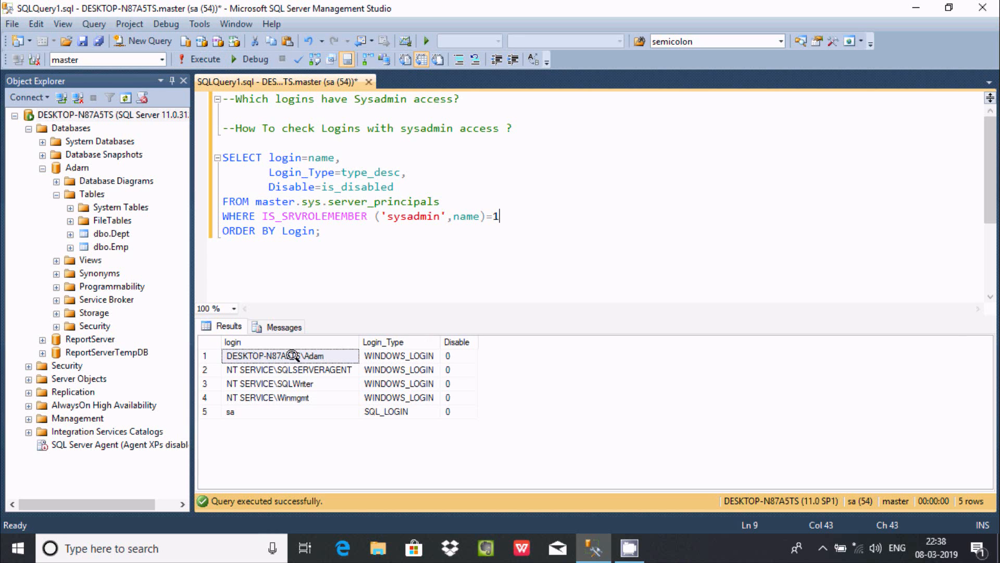
mouse_move(260, 377)
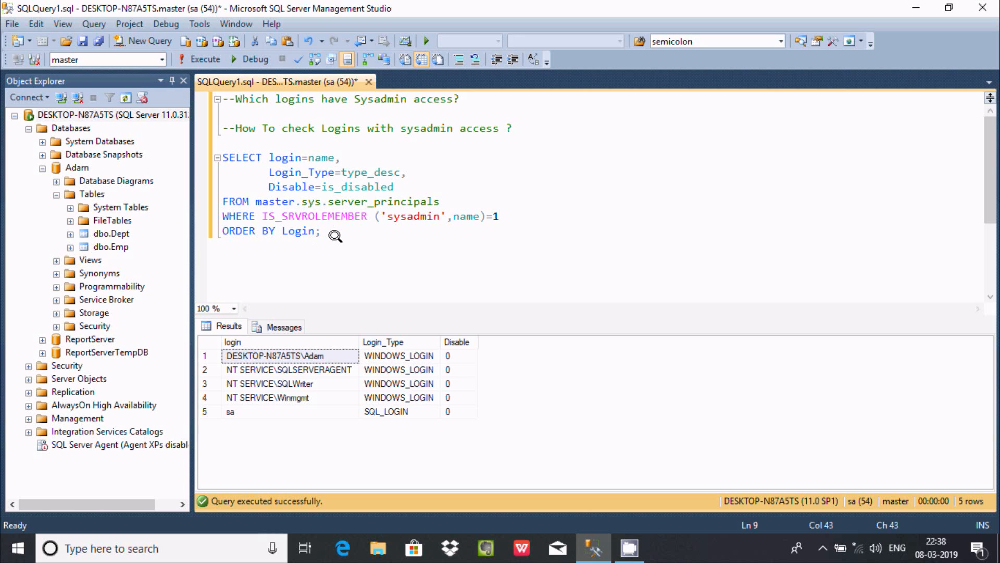
mouse_move(358, 225)
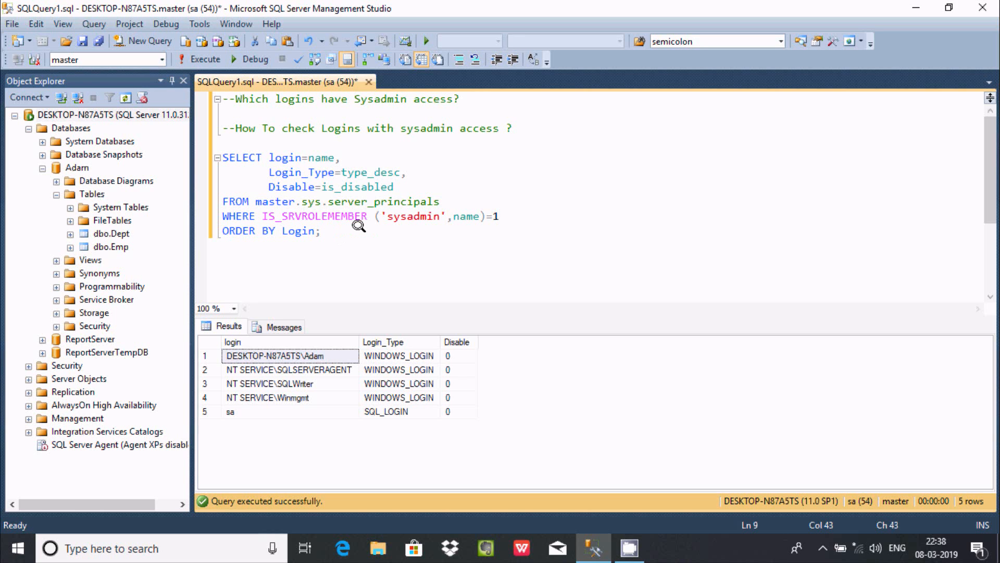